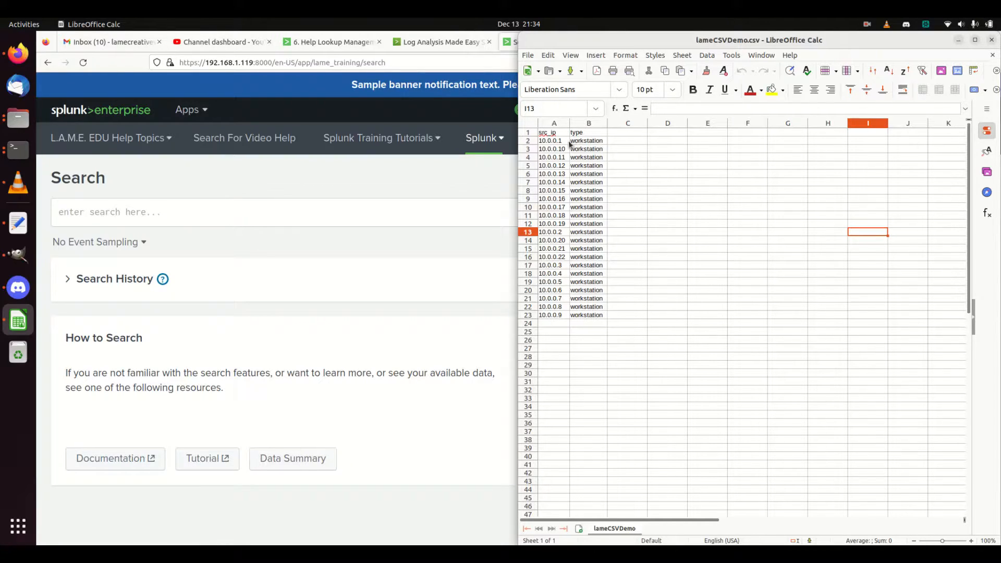
mouse_move(589, 312)
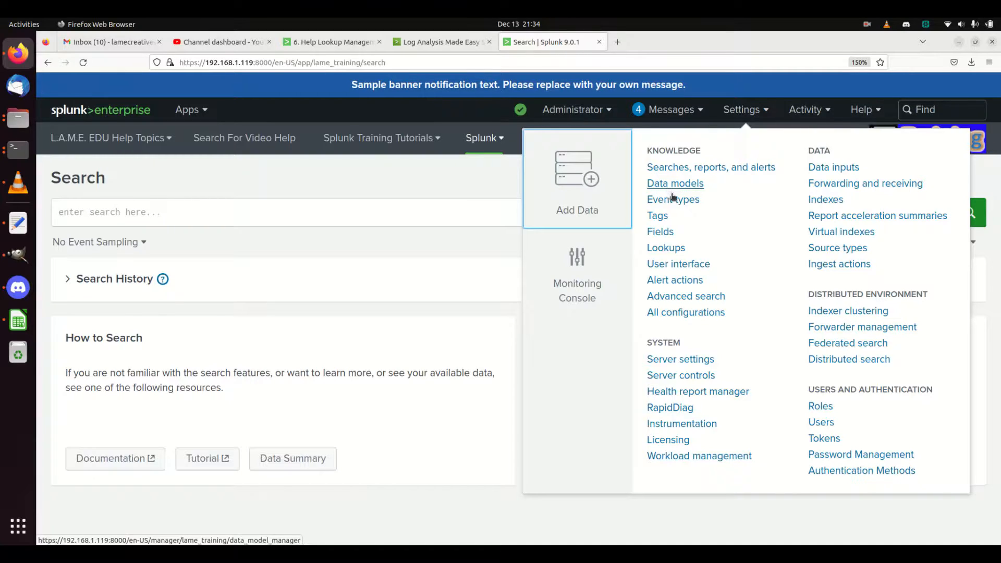
mouse_move(660, 231)
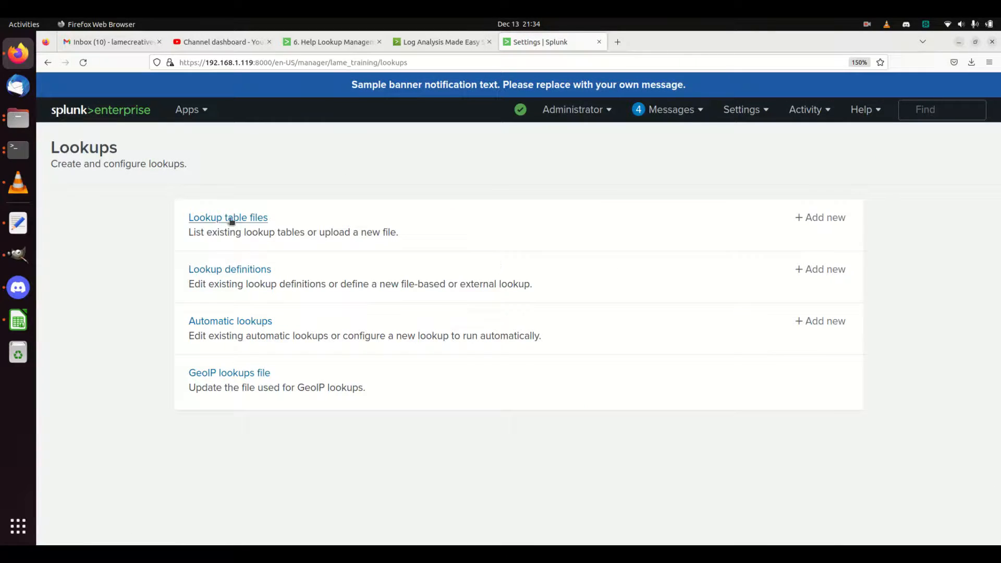
Choose + Add new for Lookup table files in Settings > Lookups.
left_click(819, 217)
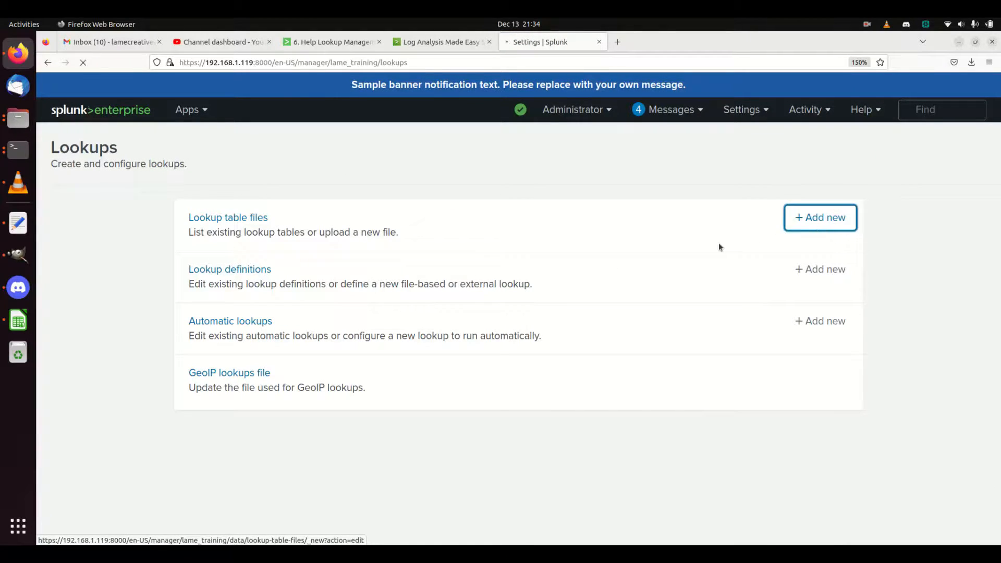
left_click(819, 218)
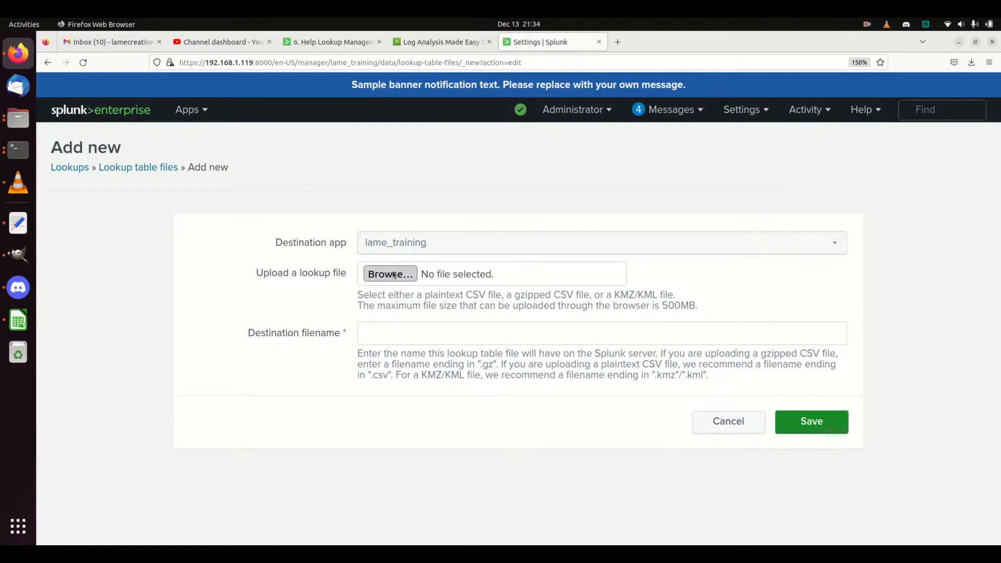
Upload Home/lame_training/lameCSVDemo.csv with destination filename lameCSVDemo.csv and save.
left_click(390, 274)
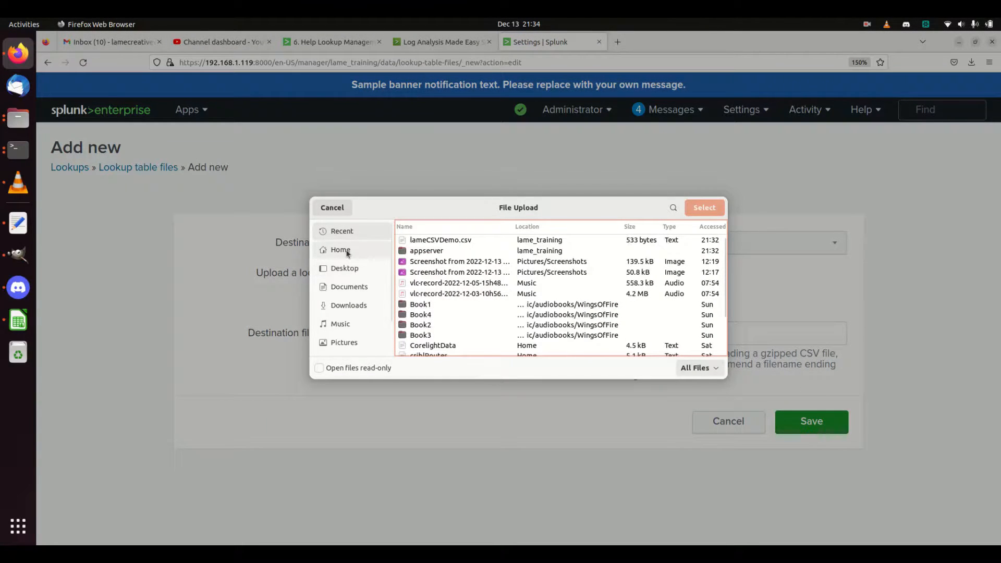
left_click(340, 249)
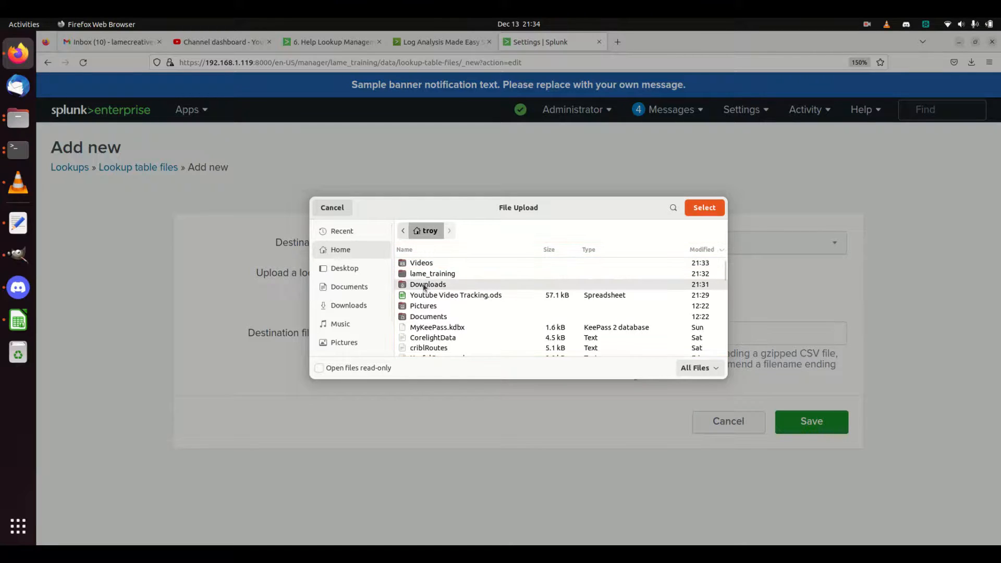
double_click(432, 273)
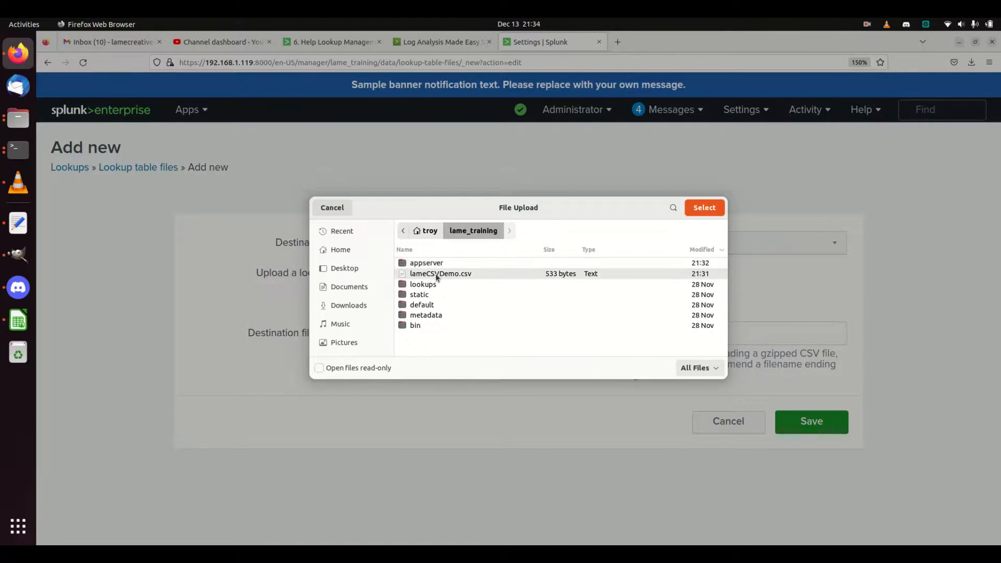
left_click(703, 207)
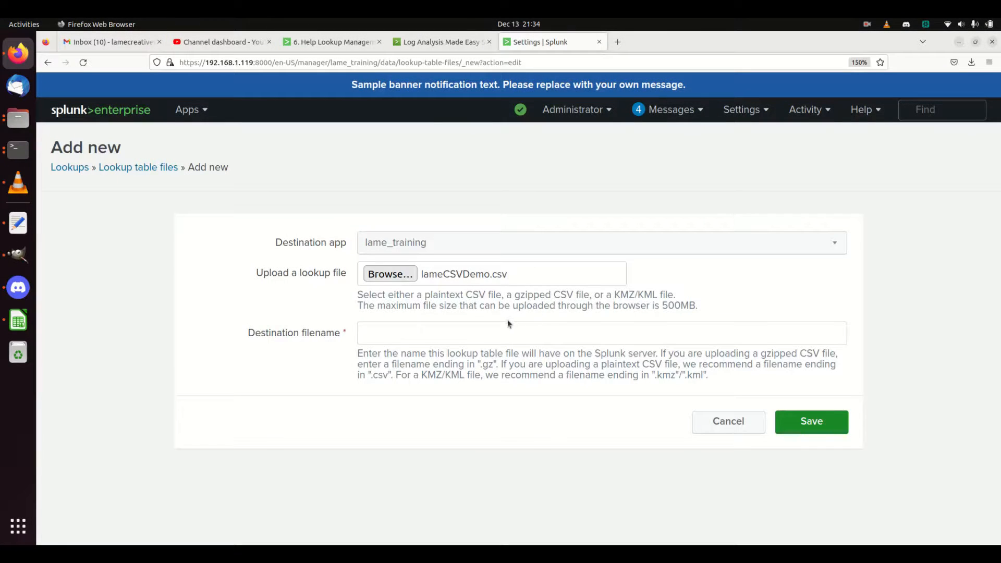
left_click(601, 333)
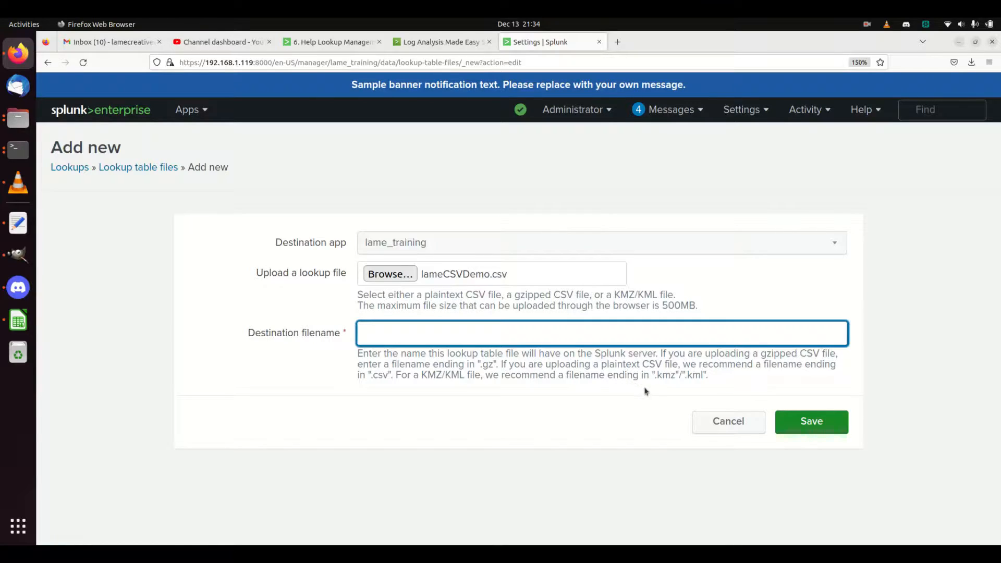
type("lameCs")
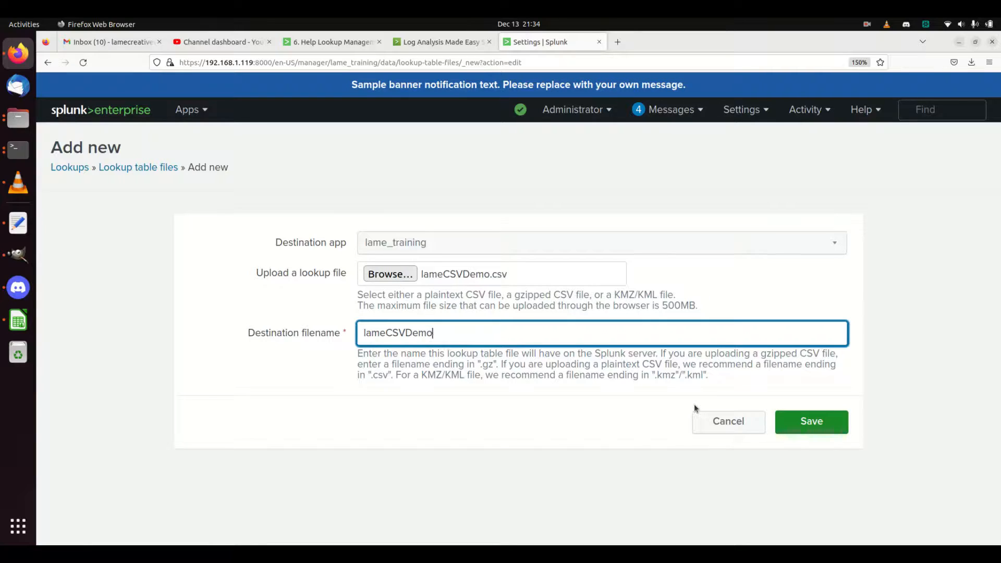
type(".csv")
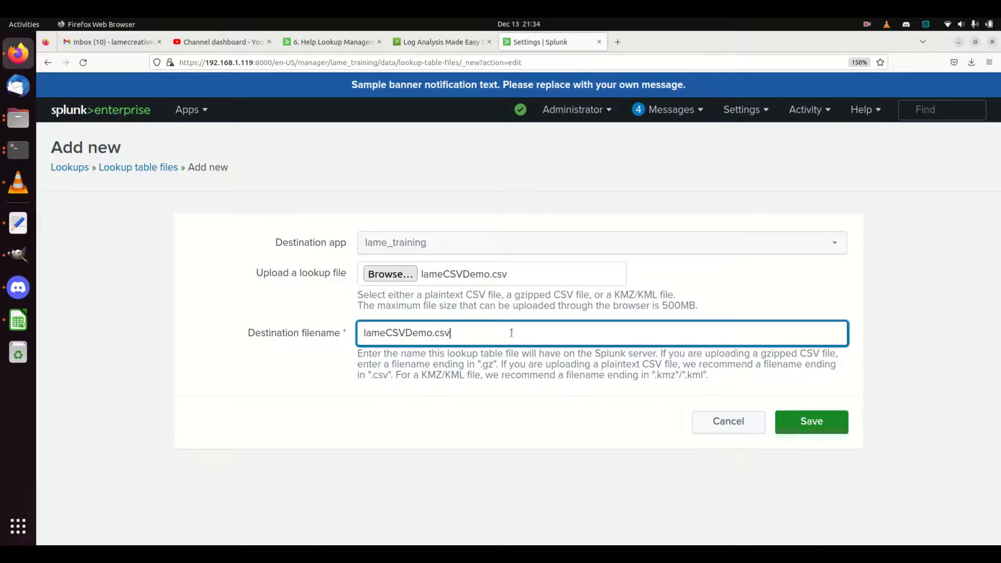
mouse_move(677, 394)
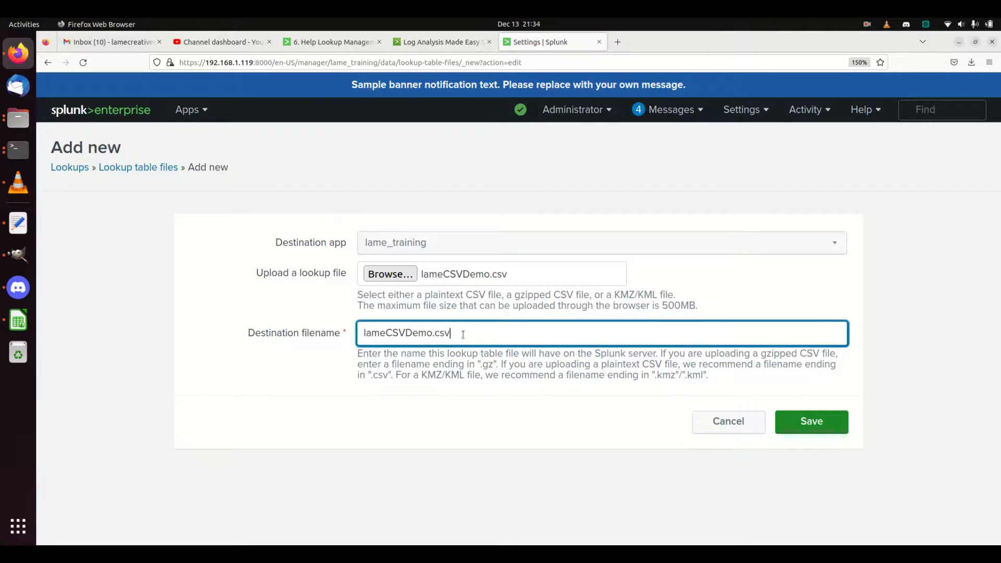
left_click(810, 421)
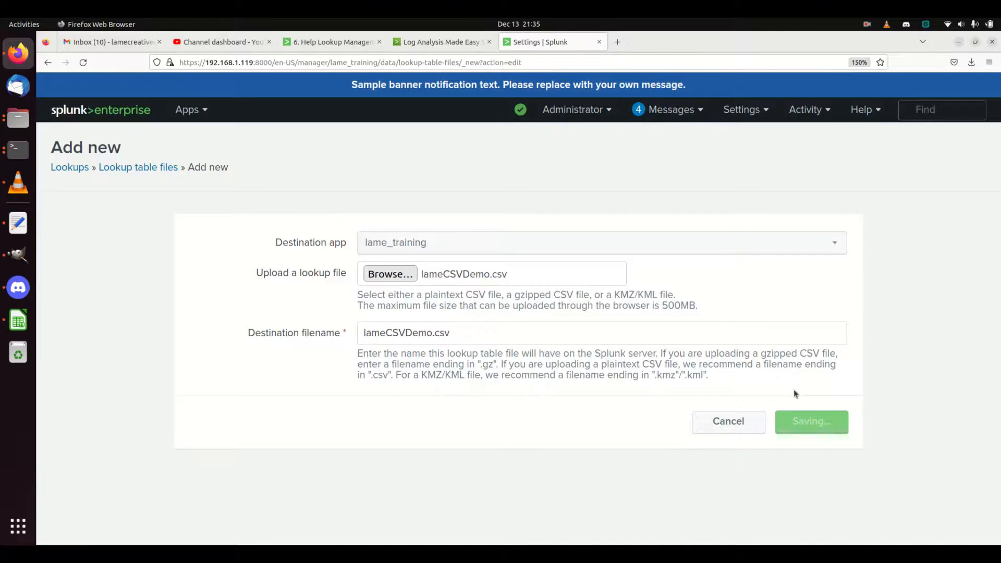
Filter lookup table files by 'lame' and open lameCSVDemo.csv's permissions.
left_click(811, 420)
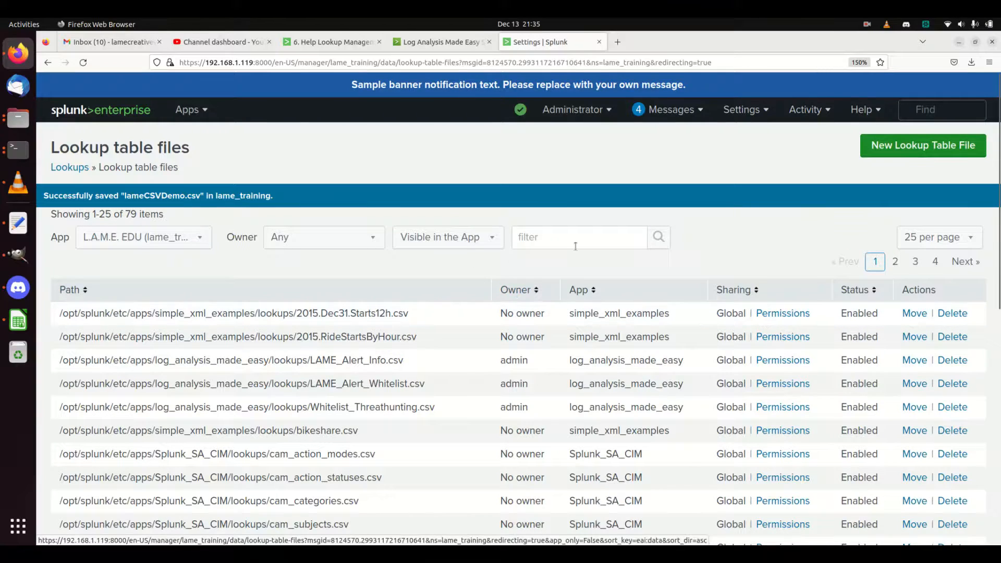
type("a")
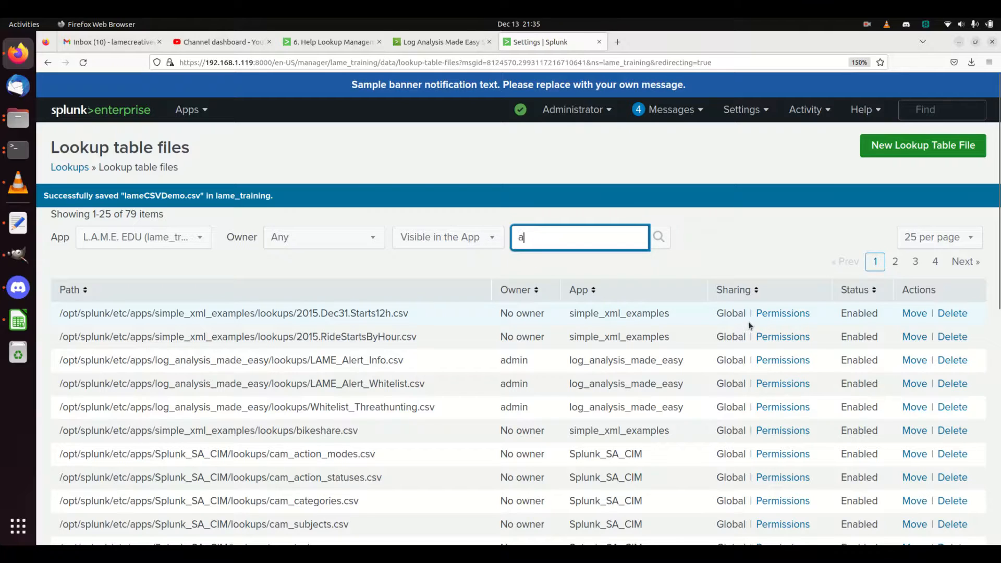
type("lamedemo")
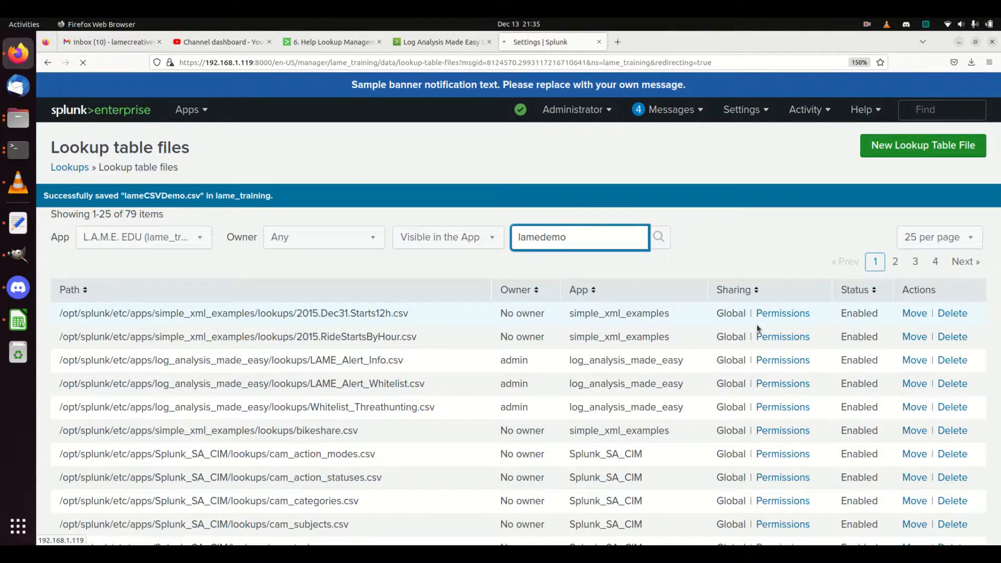
left_click(658, 236)
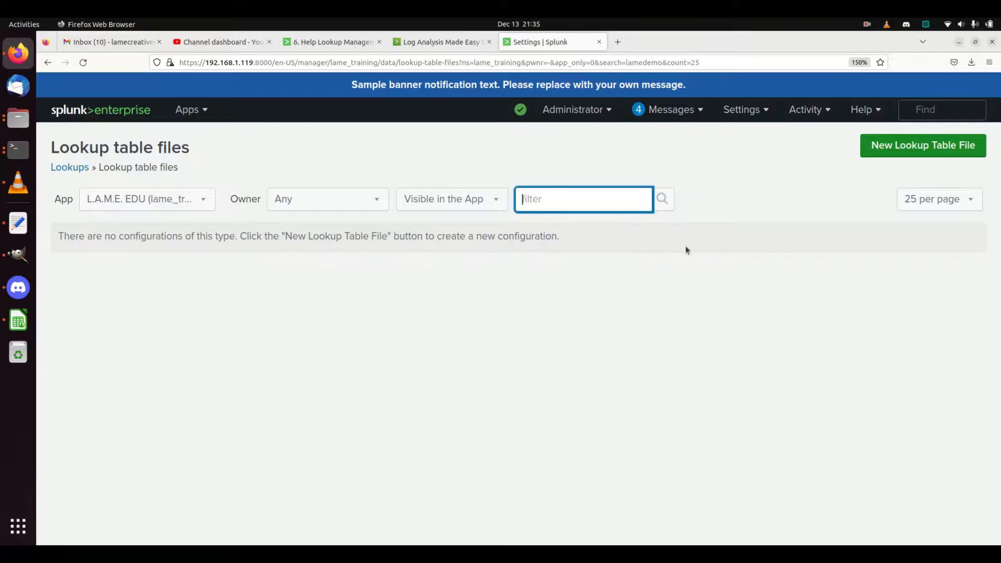
type("lame")
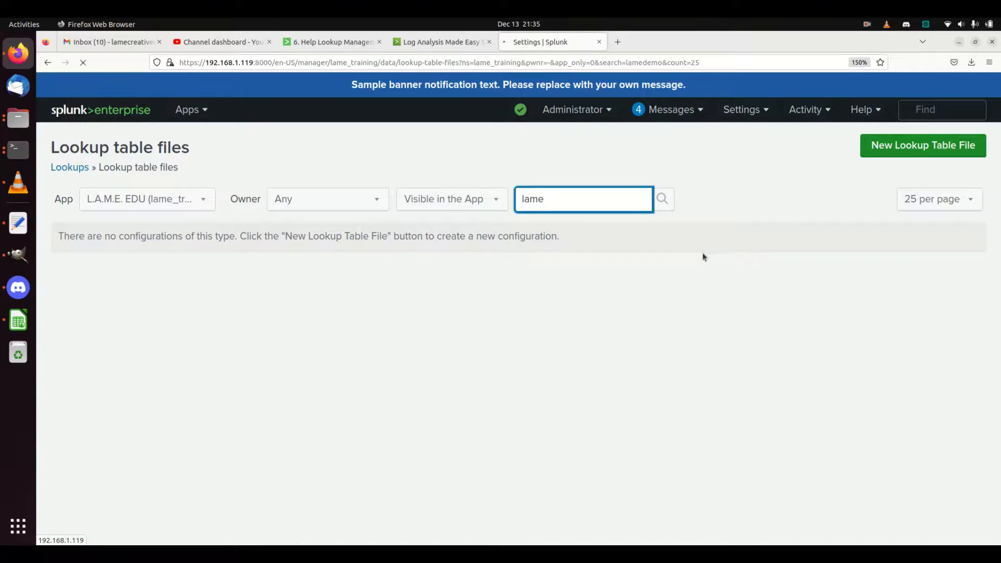
left_click(662, 198)
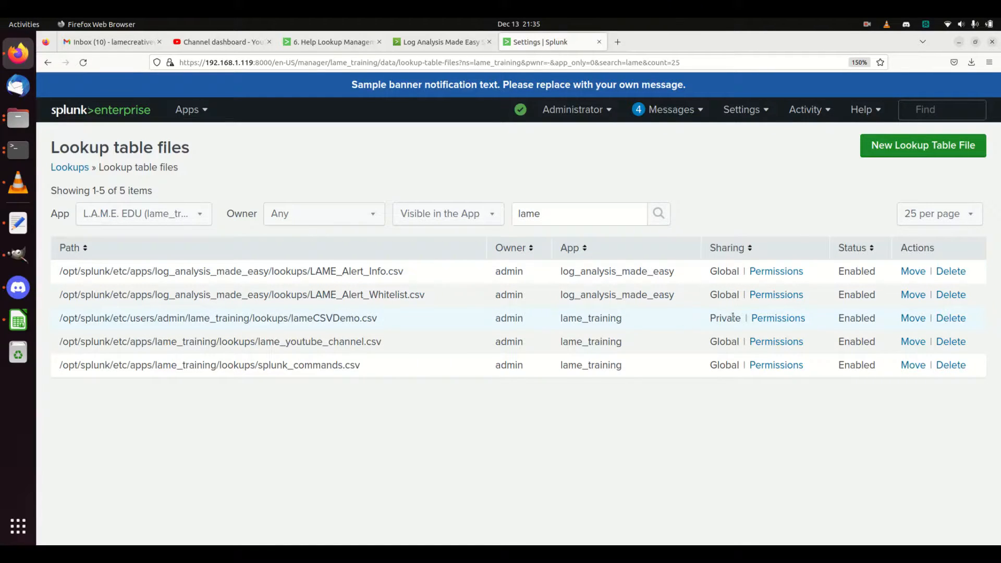
left_click(777, 318)
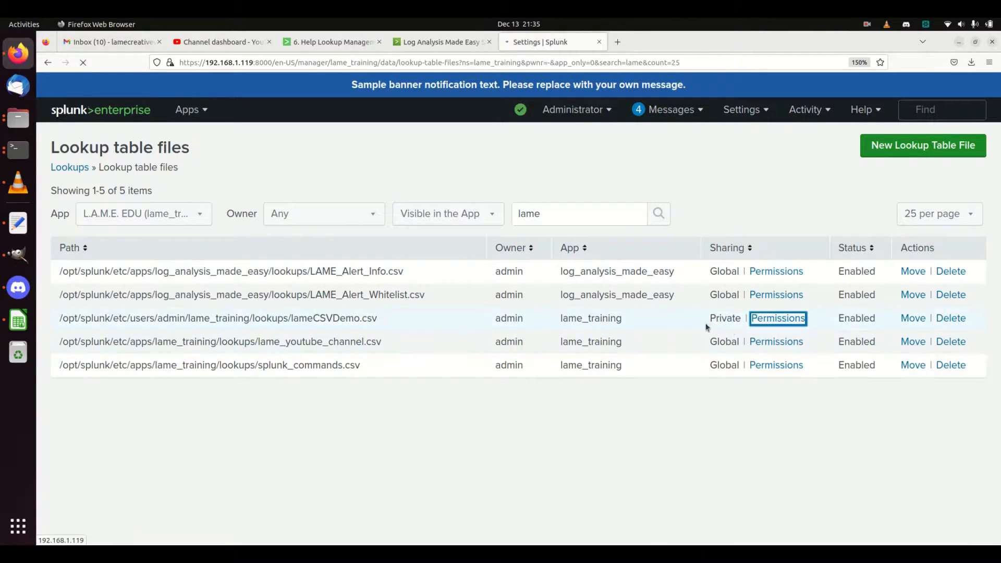
Share lameCSVDemo.csv globally, granting Everyone read and write.
left_click(778, 318)
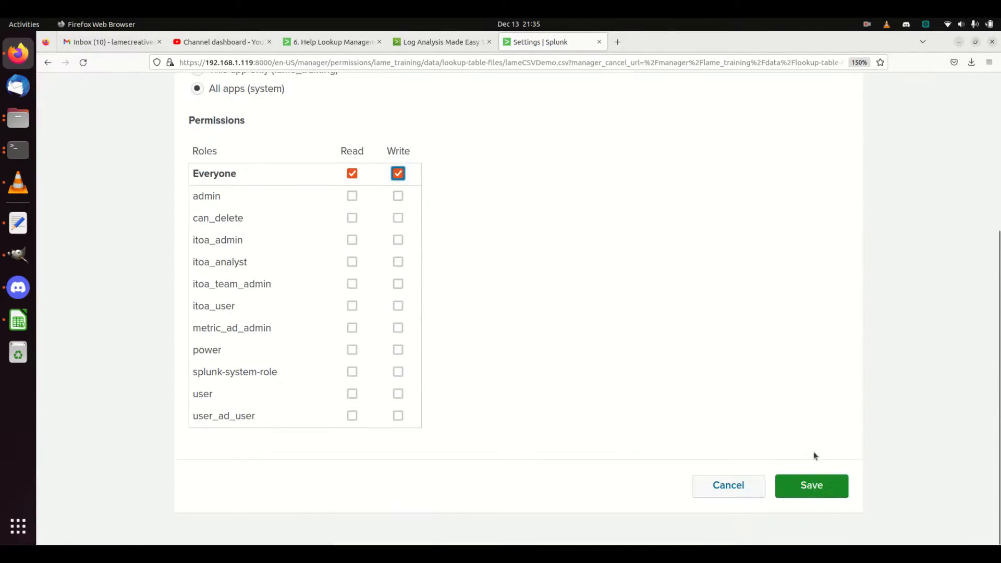
left_click(810, 485)
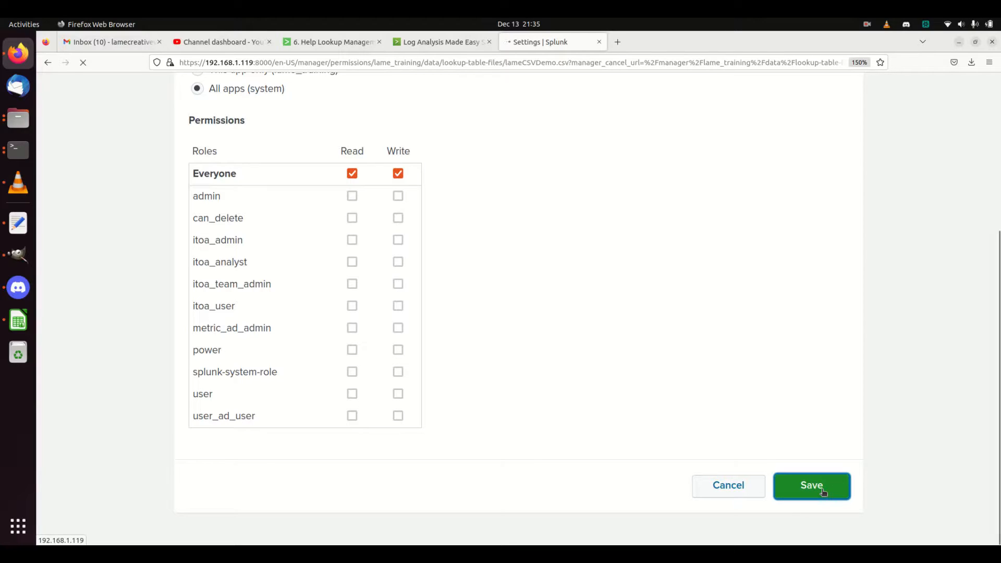
left_click(811, 485)
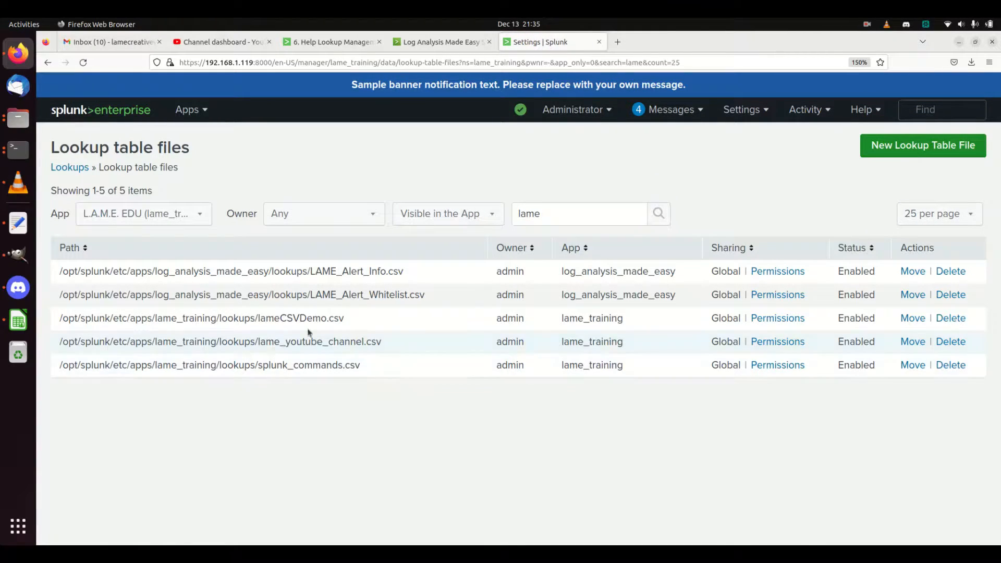
mouse_move(535, 300)
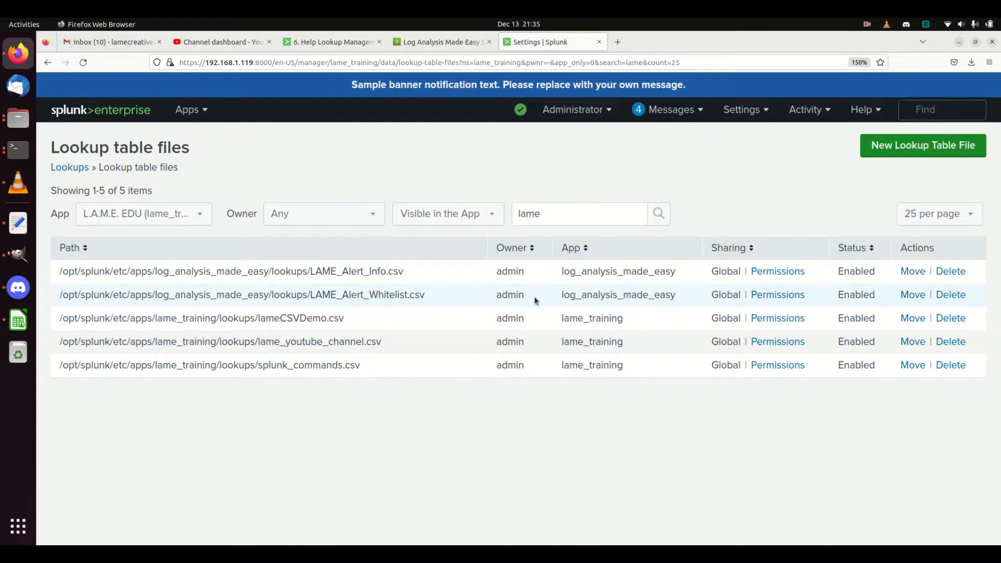
mouse_move(259, 170)
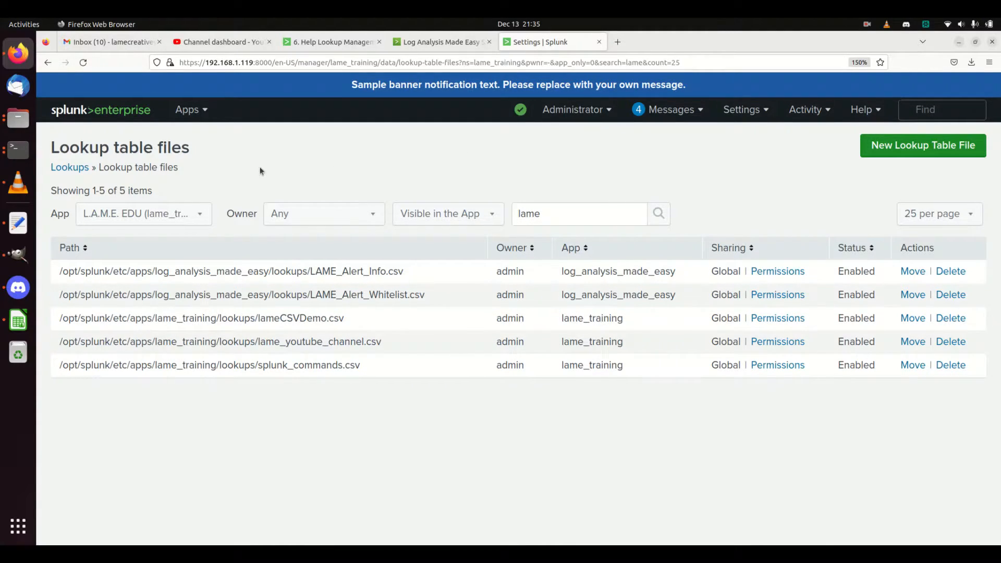
Search '| inputlookup lamecsvdemo.csv', which errors that a lookup definition is required.
left_click(190, 109)
type("|")
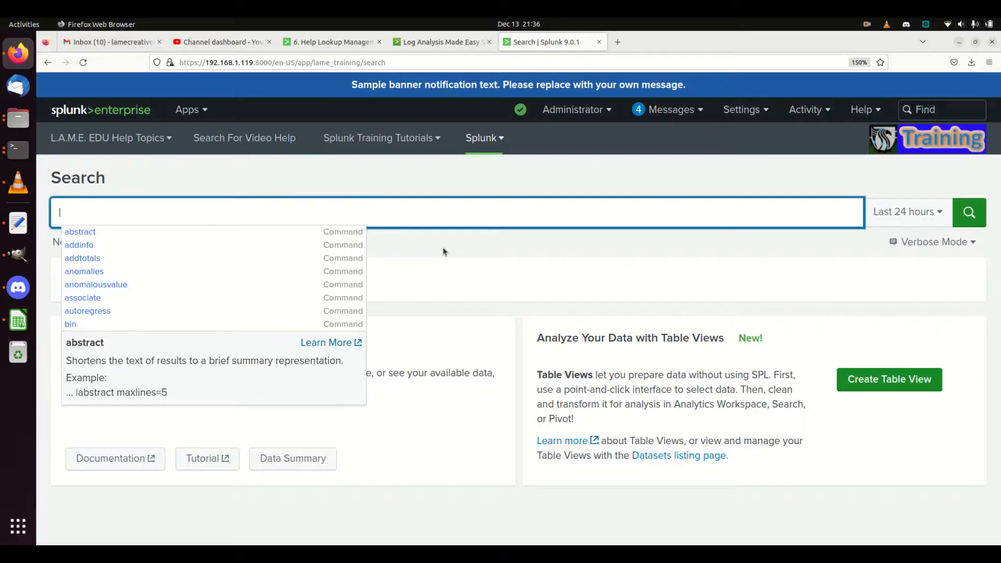
type("l")
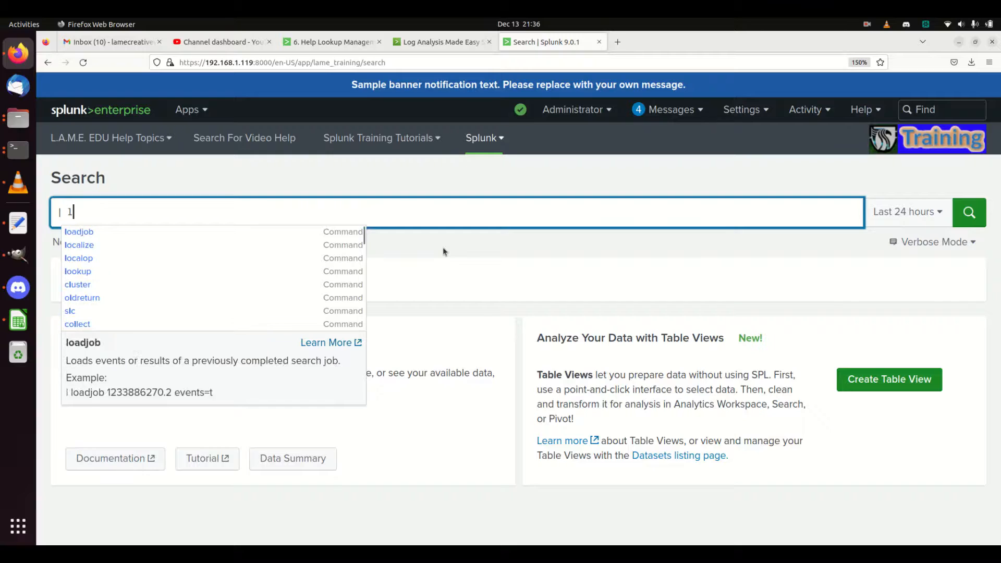
type("nputlookup")
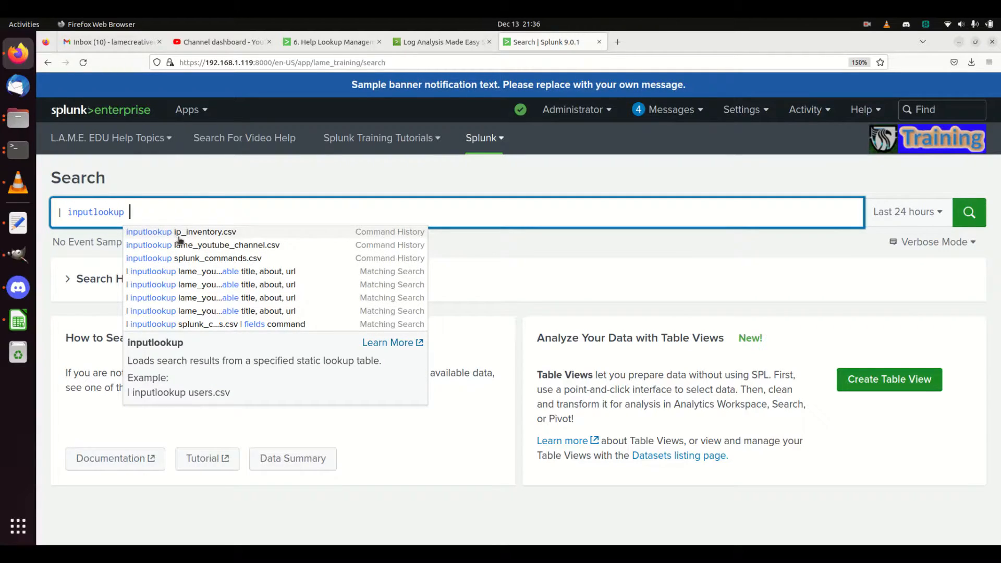
mouse_move(185, 244)
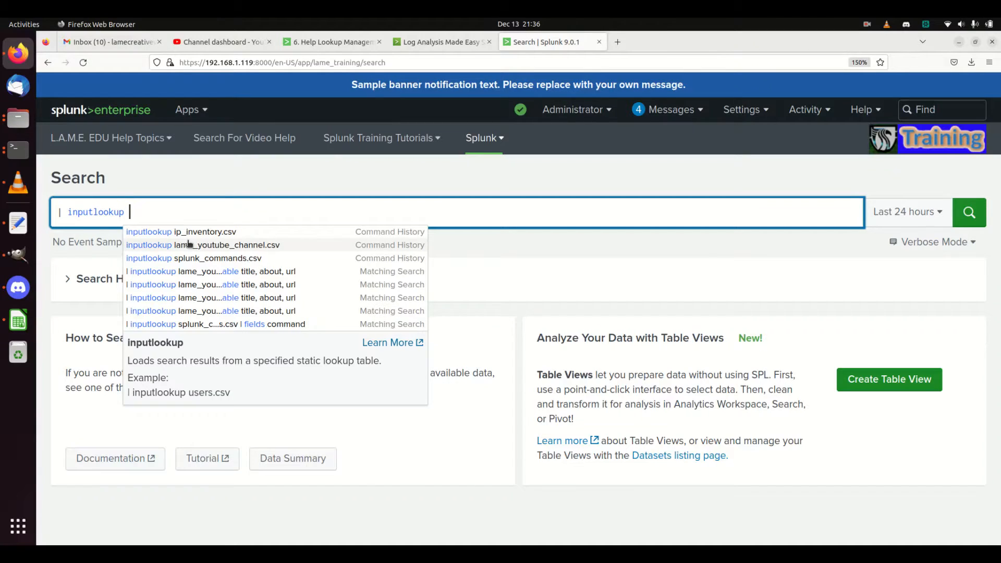
type("lamedemo.")
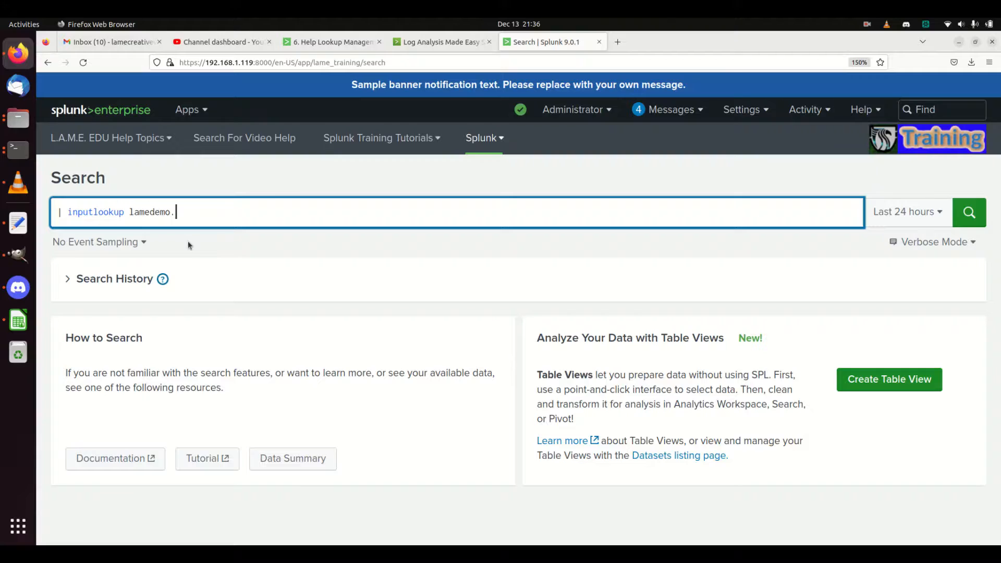
type("csv")
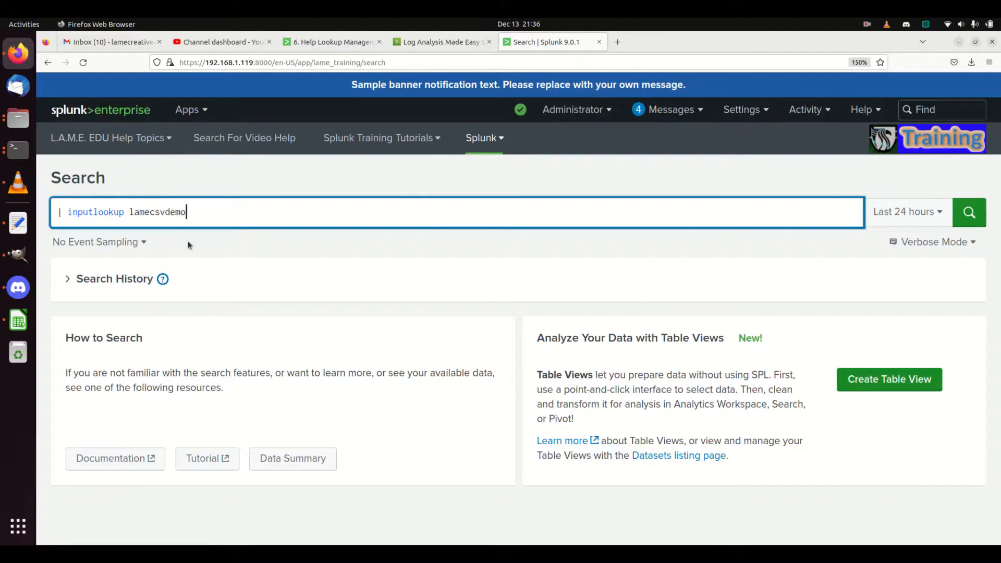
type(".csv")
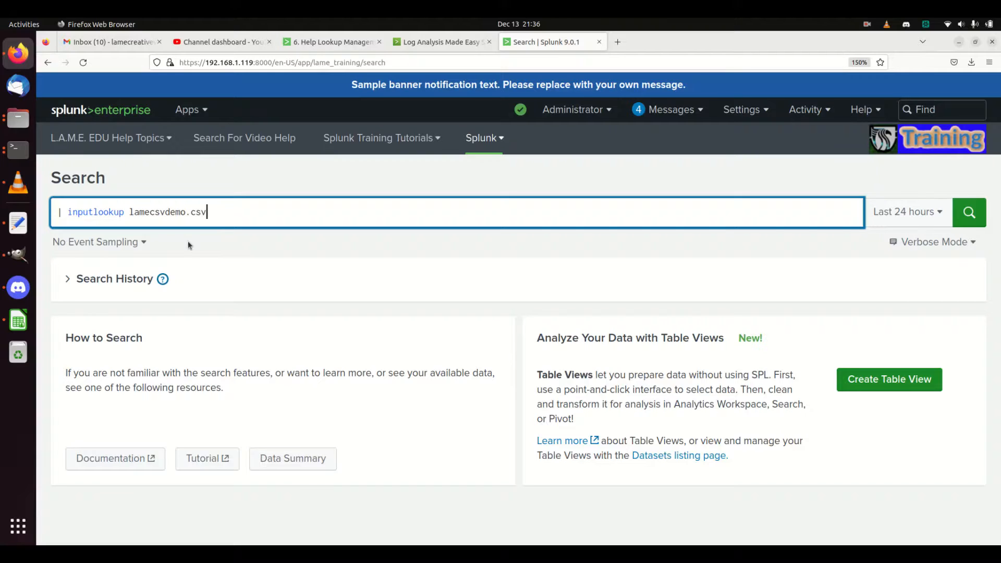
left_click(968, 213)
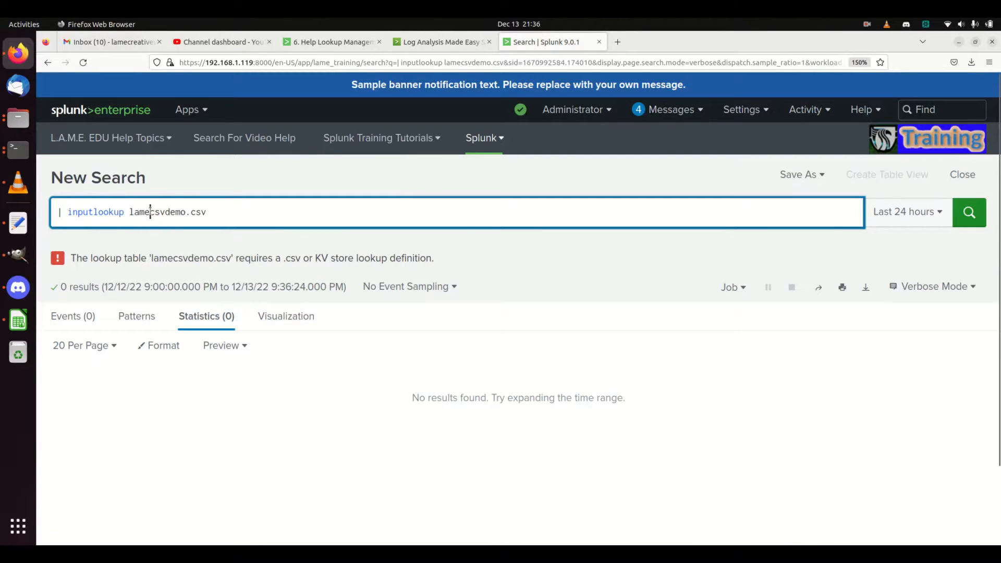
Correct the query to 'inputlookup lameCSVDemo.csv' and rerun it unfiltered.
double_click(157, 212)
type("CSVD")
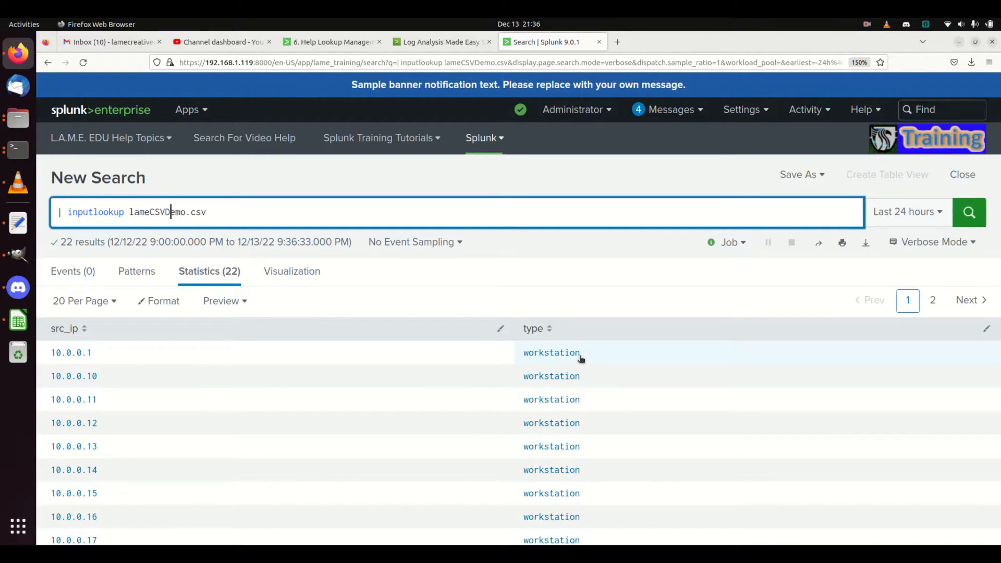
mouse_move(523, 349)
type(" src_ip=\"10.0.0.")
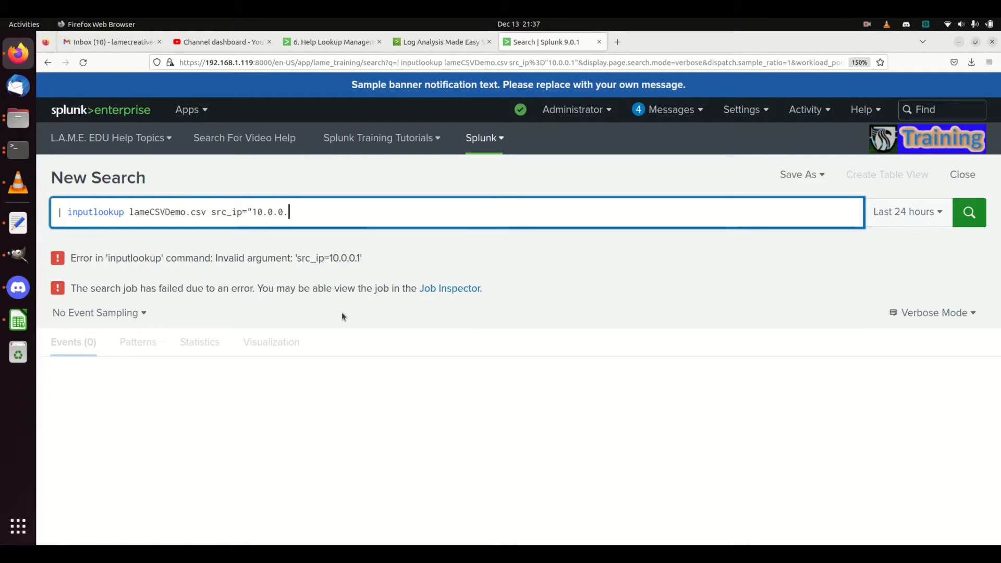
key("BackSpace")
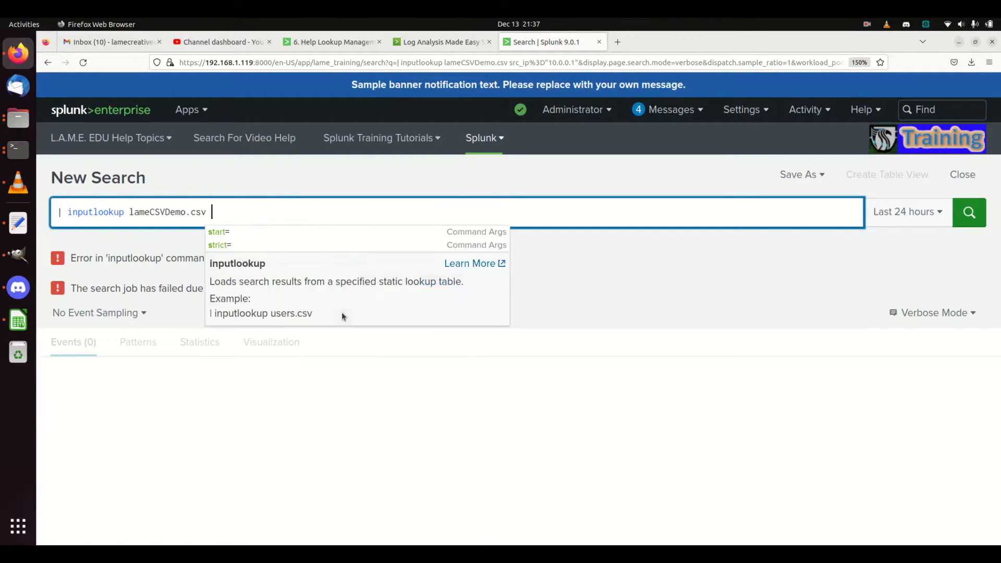
left_click(969, 211)
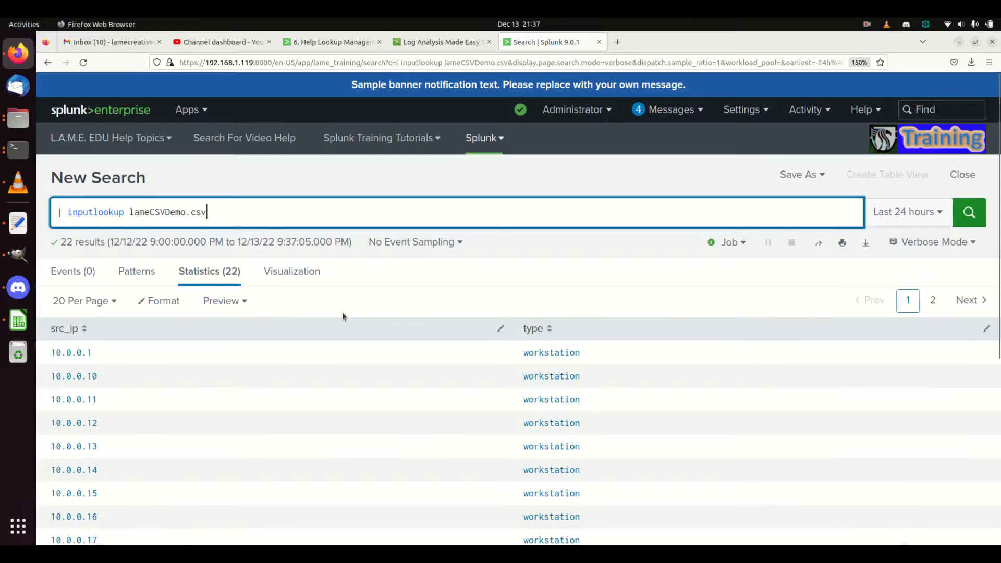
Append '| search src_ip=10.0.0.1' to return the single workstation row.
type("| search")
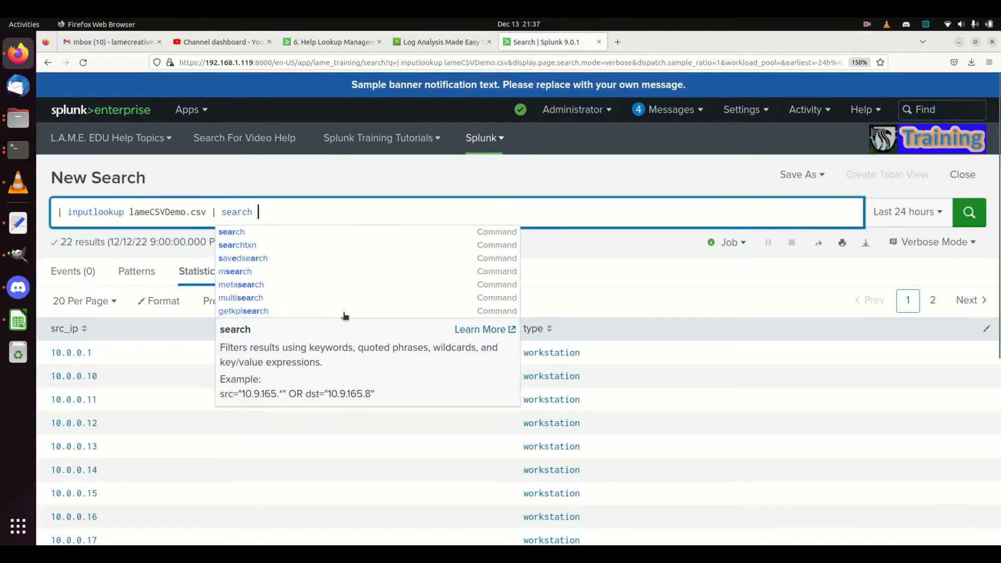
type("src_ip=")
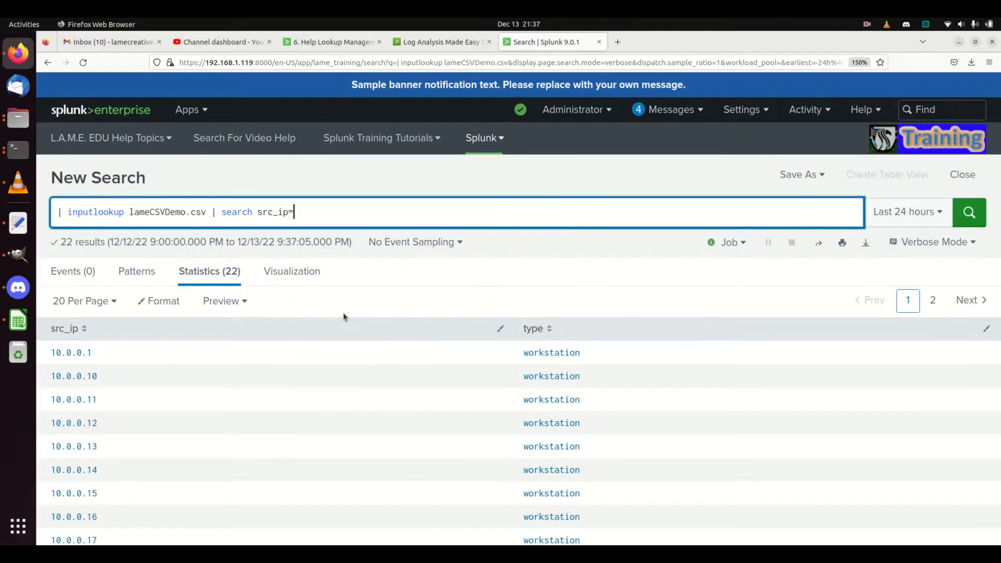
type("10.0.0.1")
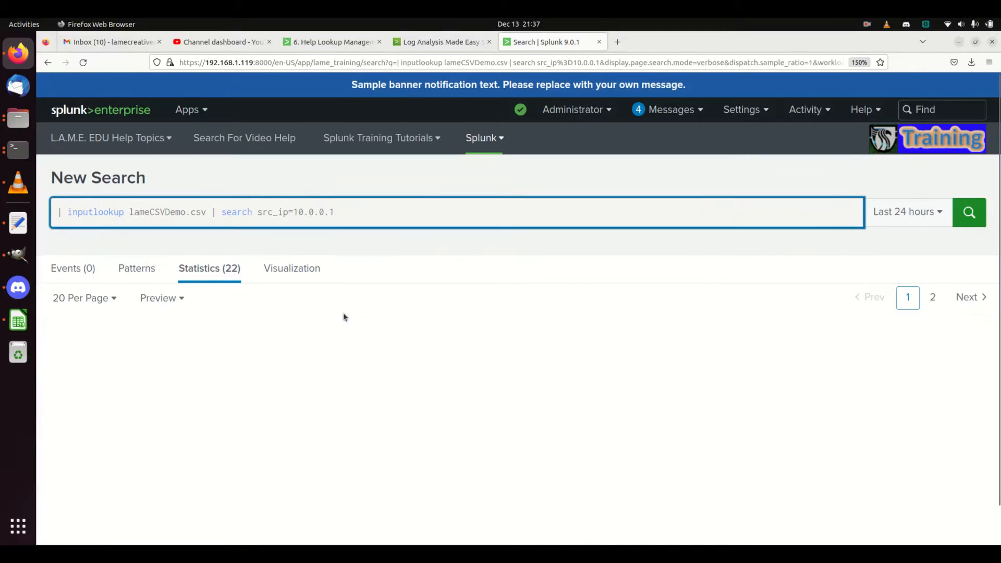
left_click(969, 211)
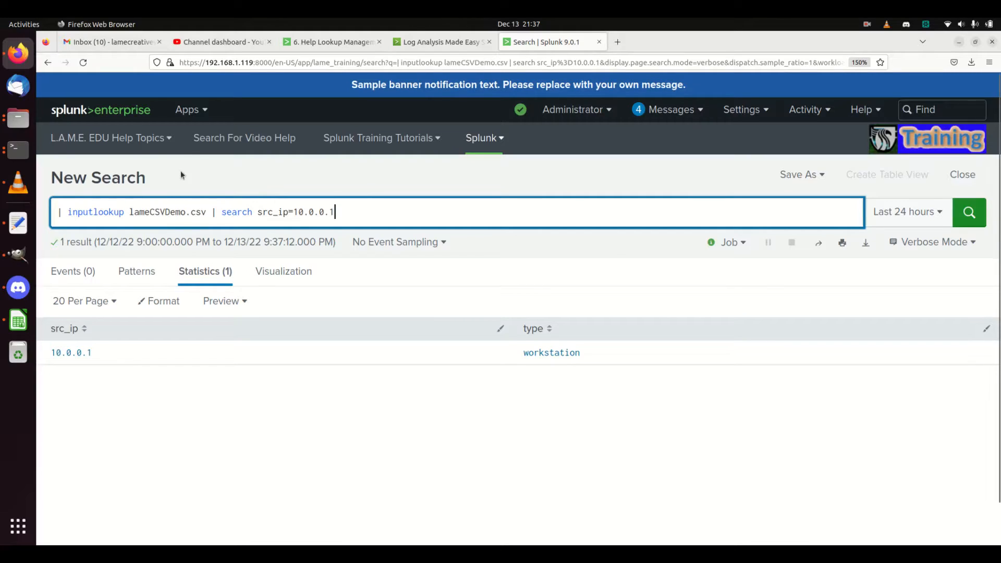
In the Lookup Editor app, filter by 'lamecs' and open lameCSVDemo.csv.
left_click(187, 109)
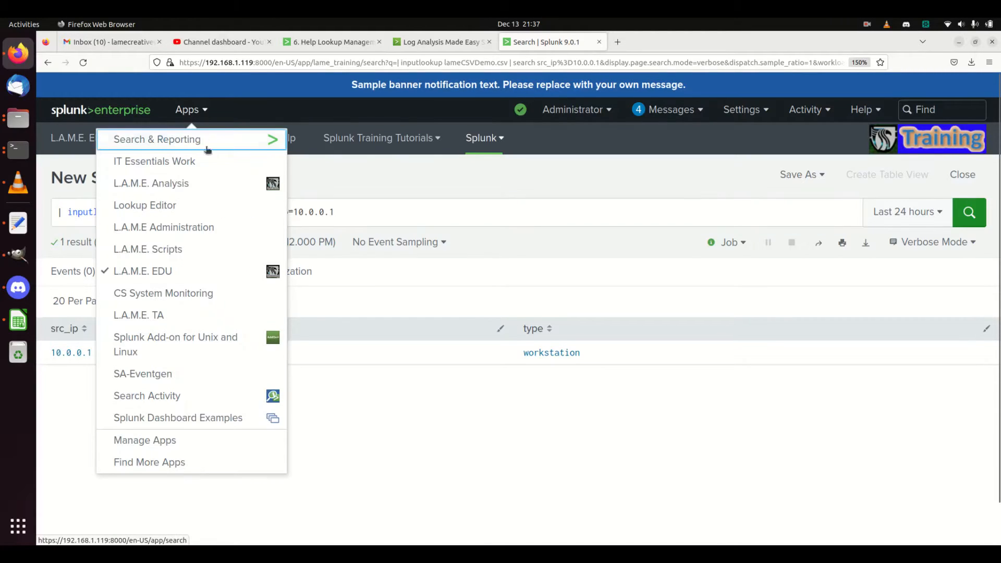
mouse_move(163, 226)
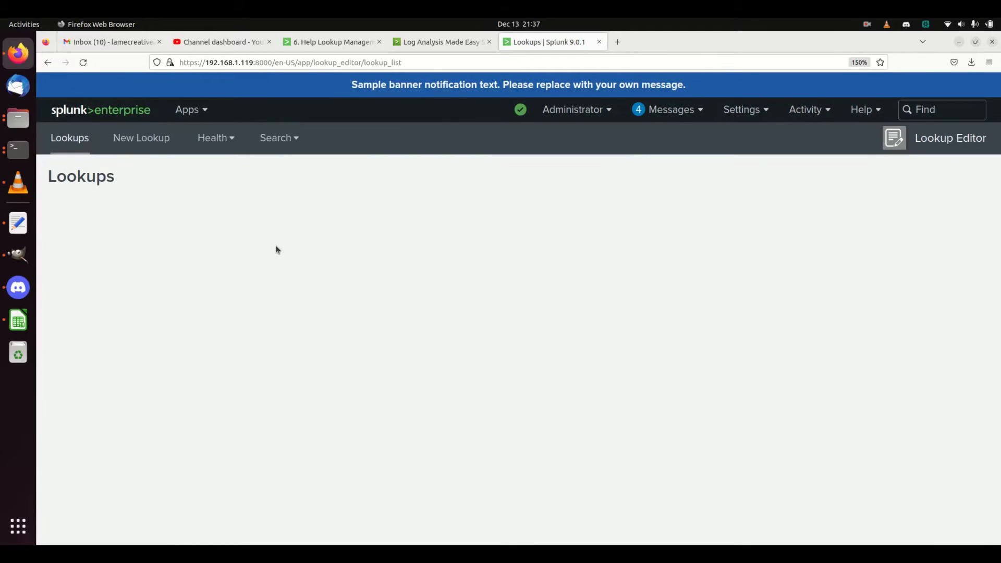
mouse_move(277, 196)
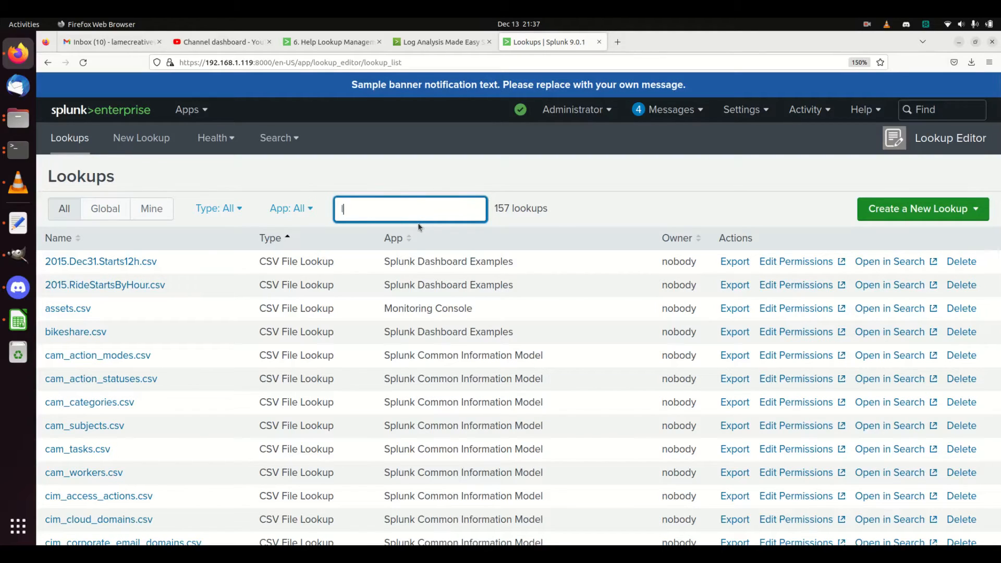
type("lamecsv")
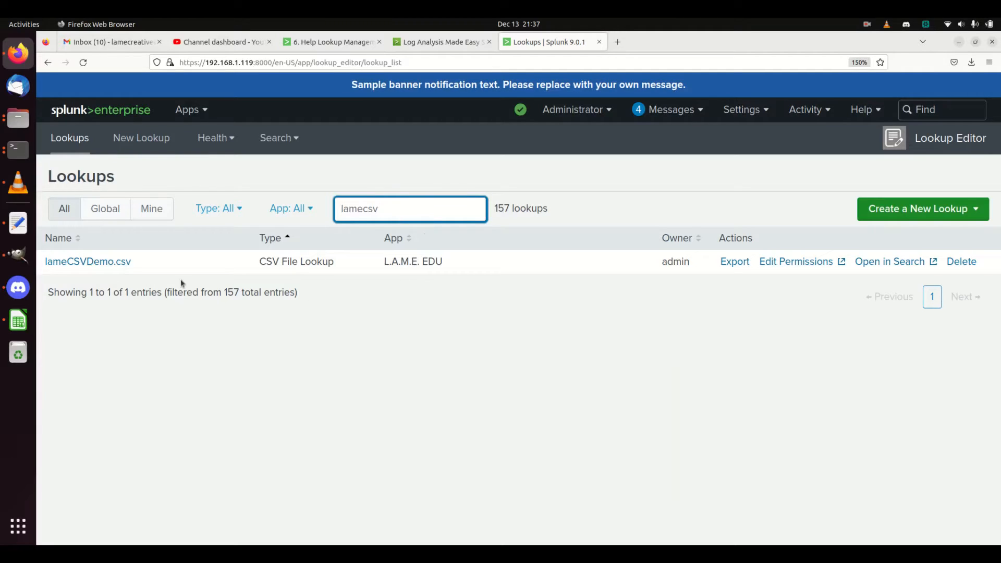
left_click(88, 262)
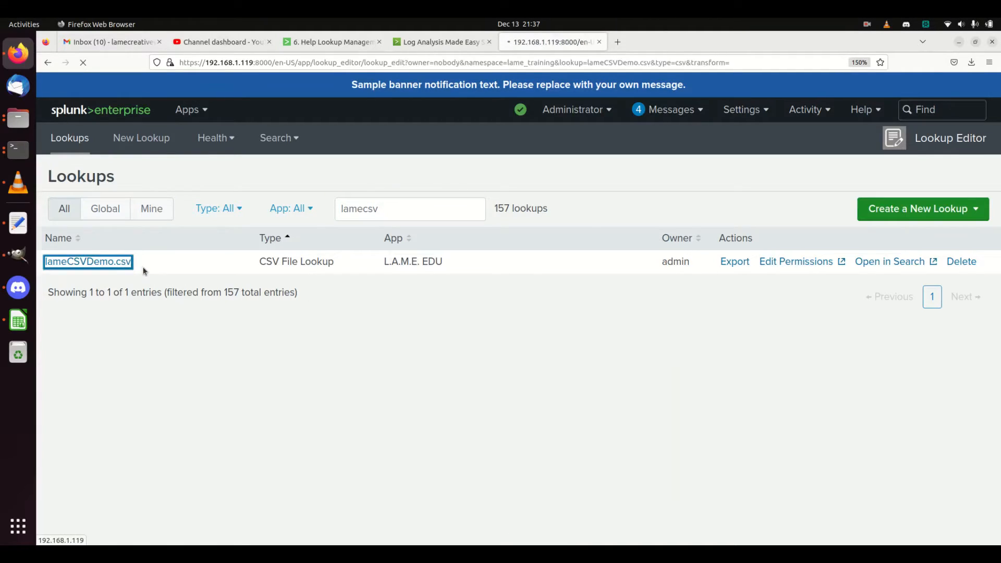
left_click(87, 262)
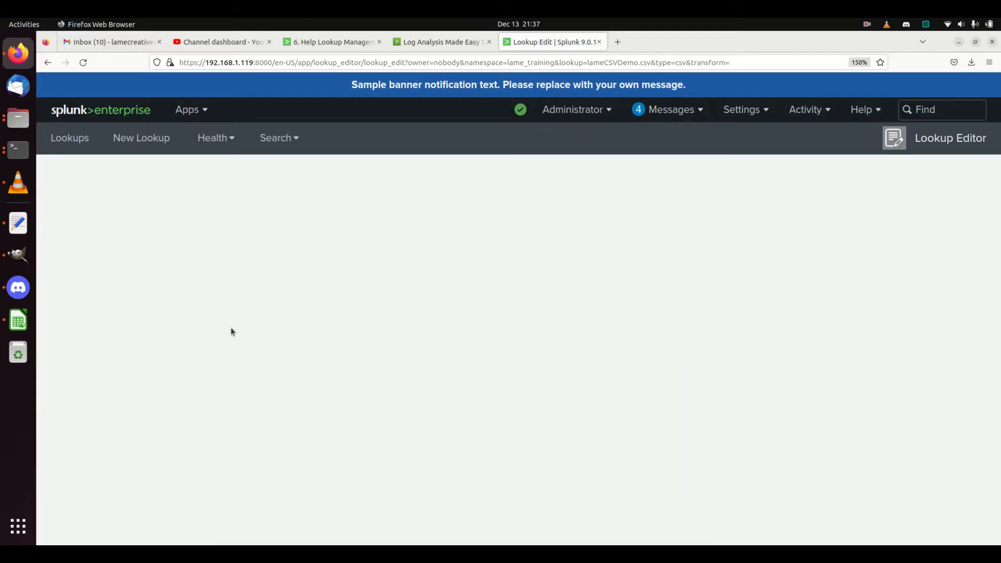
mouse_move(233, 344)
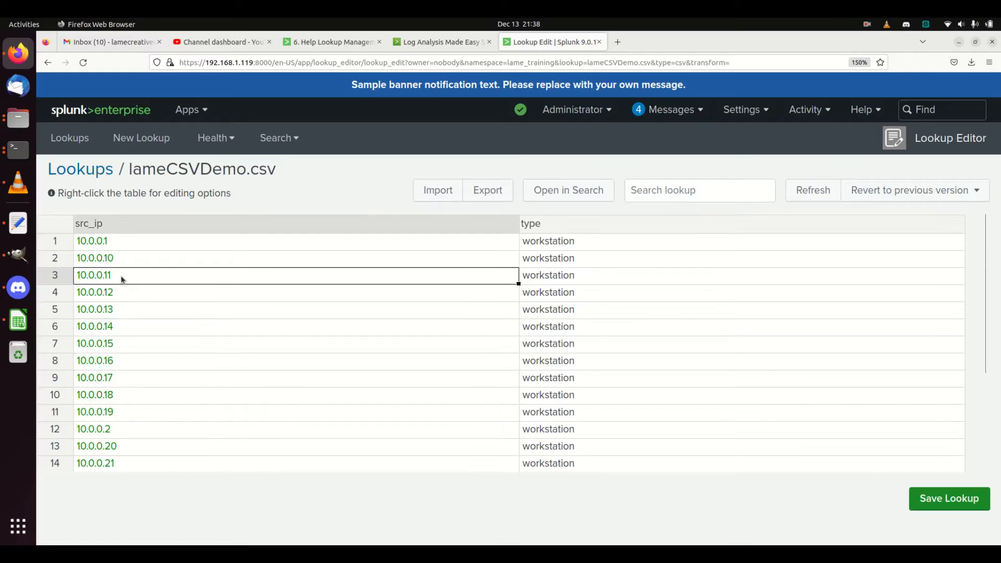
Import lameCSVDemo.csv into the open lookup and save it.
double_click(94, 274)
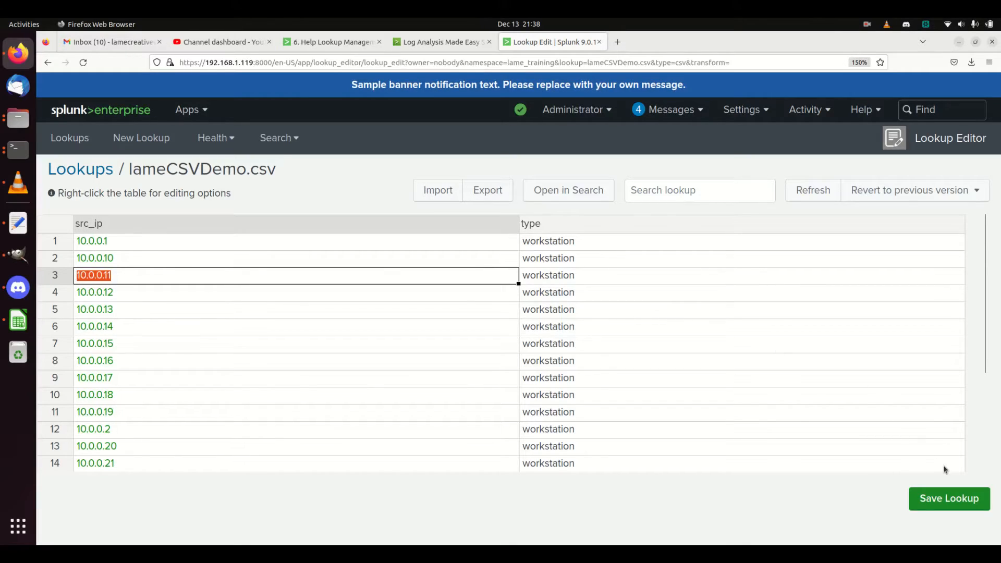
mouse_move(510, 244)
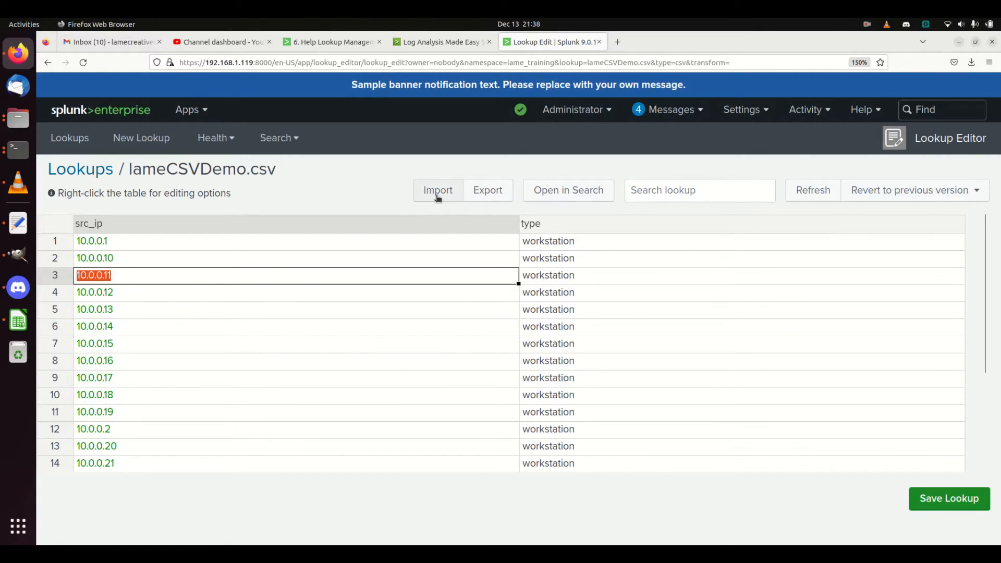
left_click(438, 190)
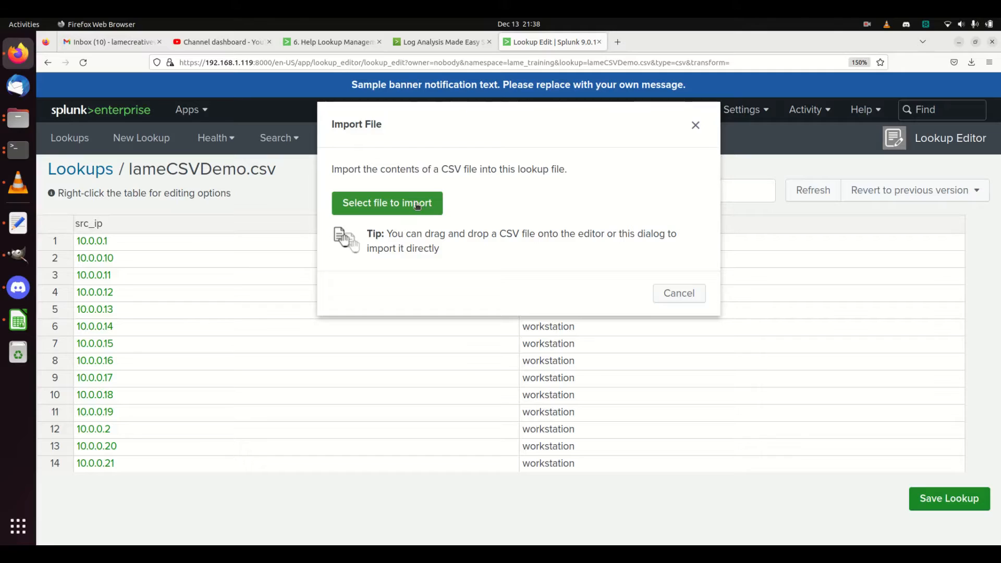
left_click(386, 203)
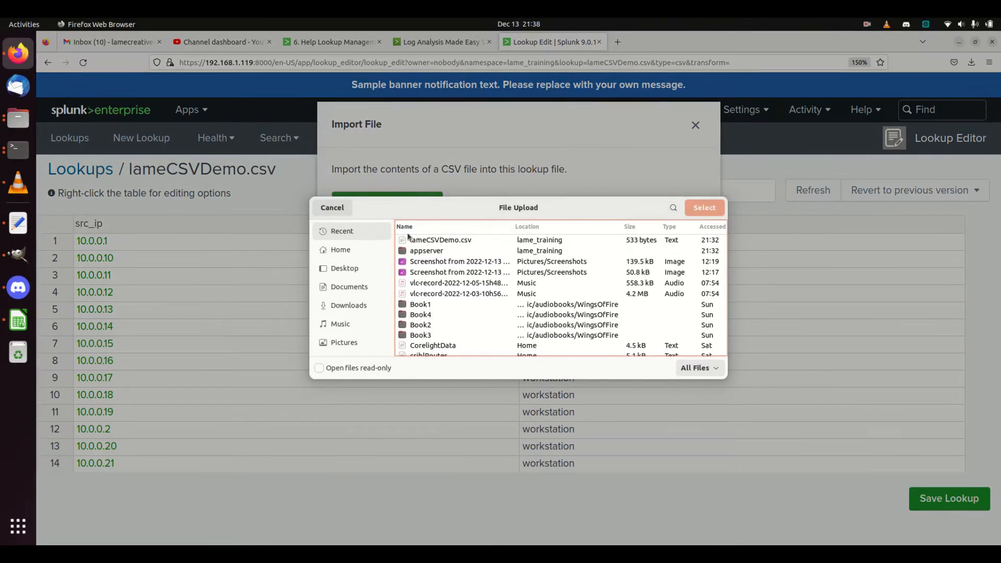
left_click(702, 207)
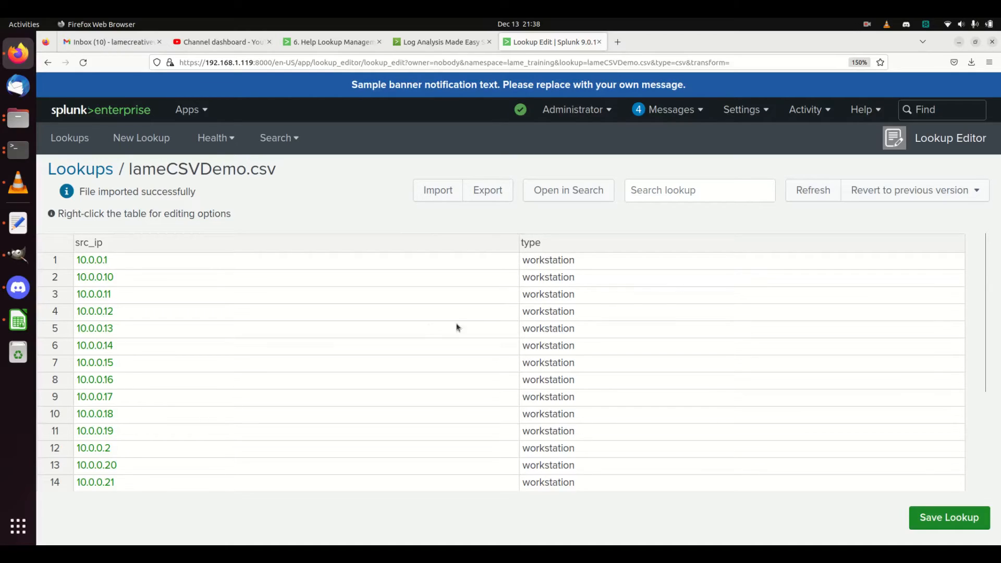
scroll("down", 3)
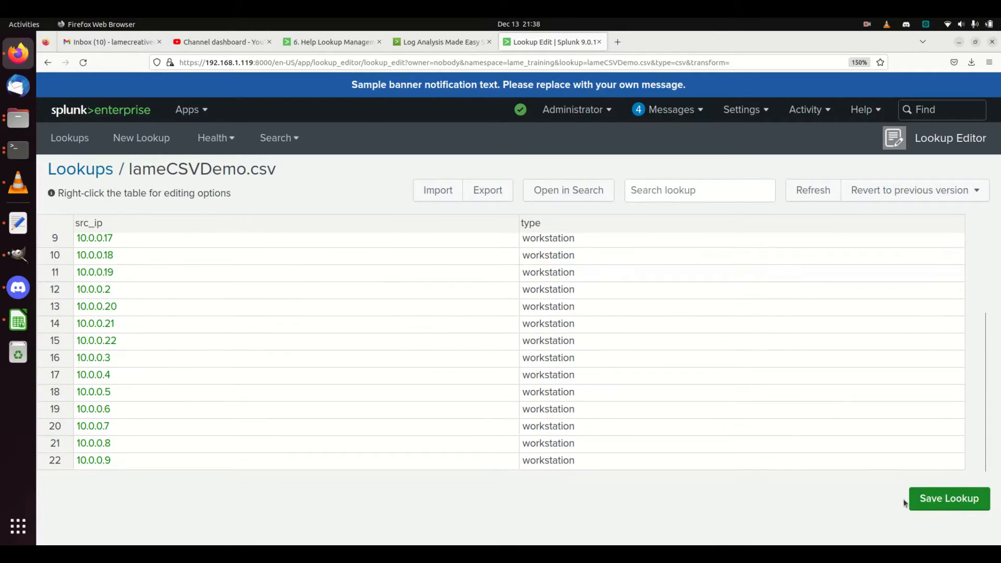
left_click(947, 498)
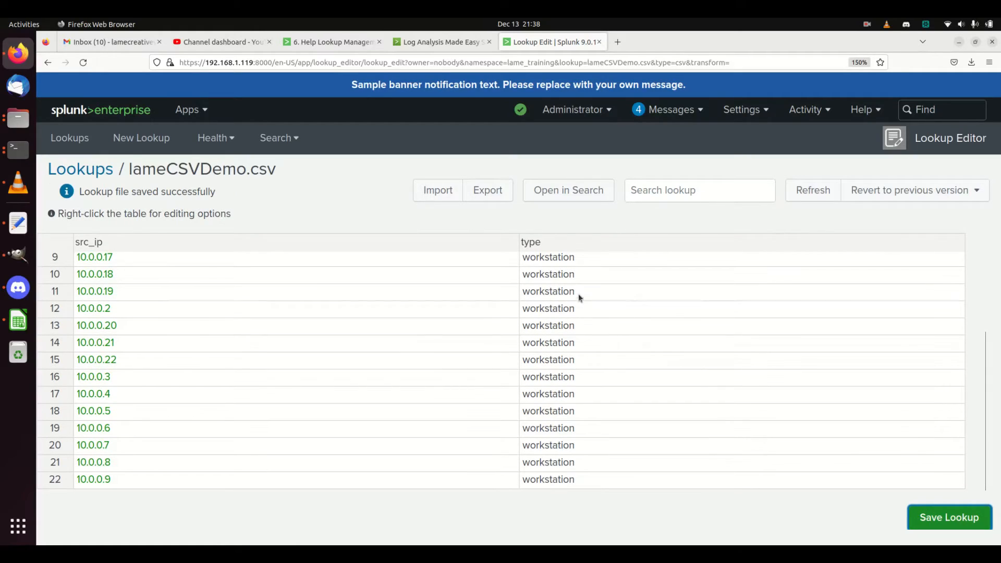
mouse_move(580, 213)
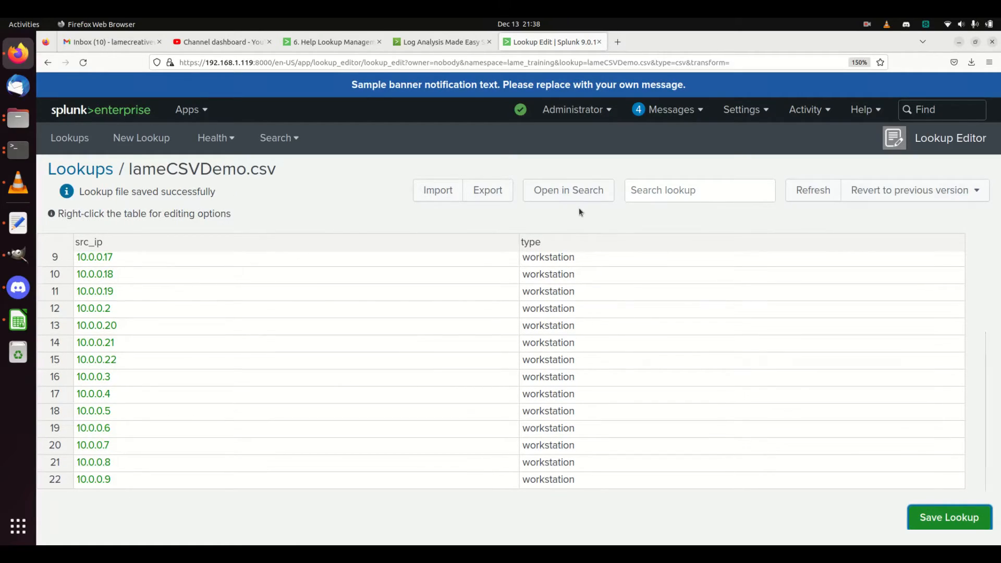
Open lameCSVDemo.csv in Search in a new tab, returning 22 results.
left_click(566, 190)
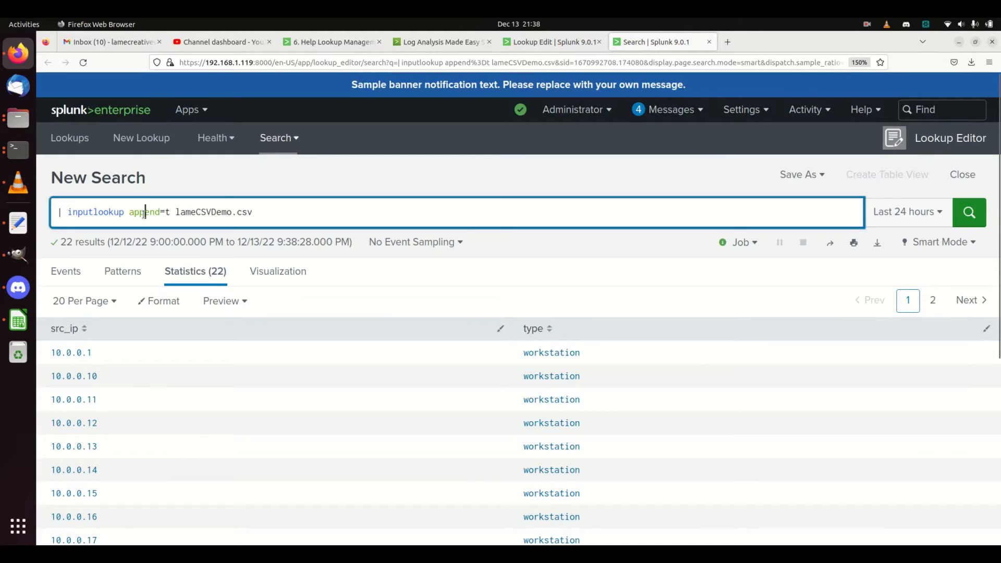
triple_click(153, 212)
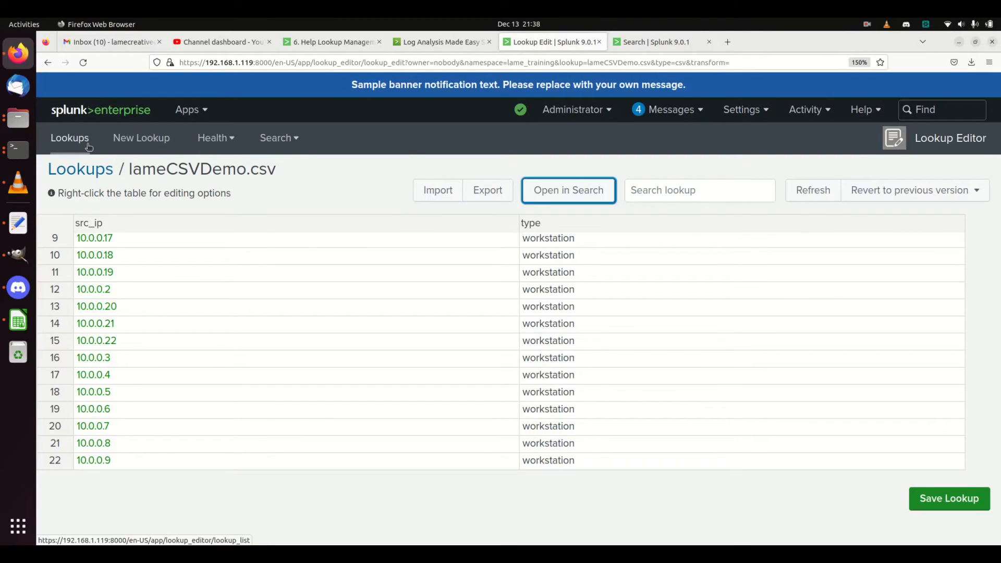
From the Lookups list, choose Create a New Lookup > CSV lookup.
left_click(190, 109)
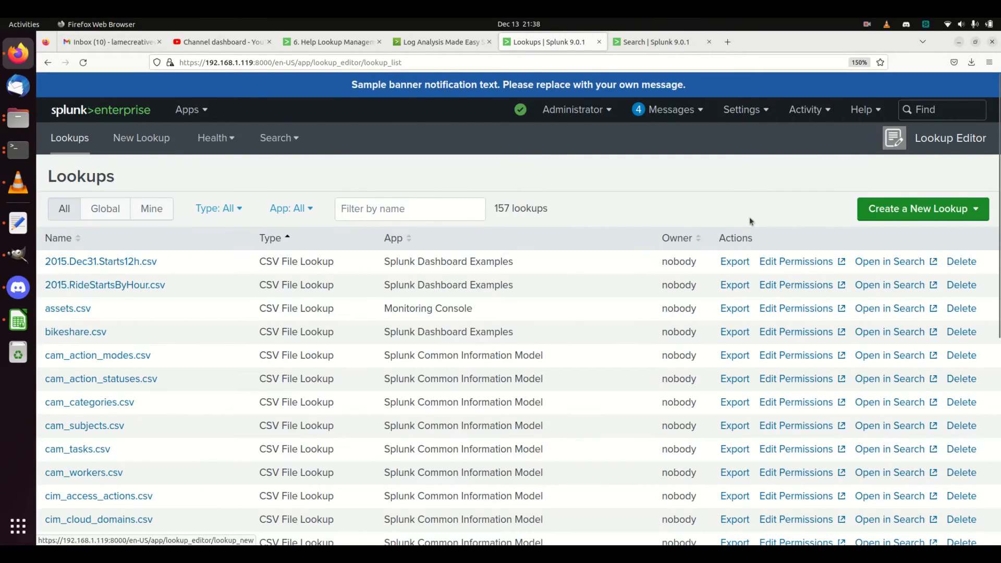
left_click(922, 208)
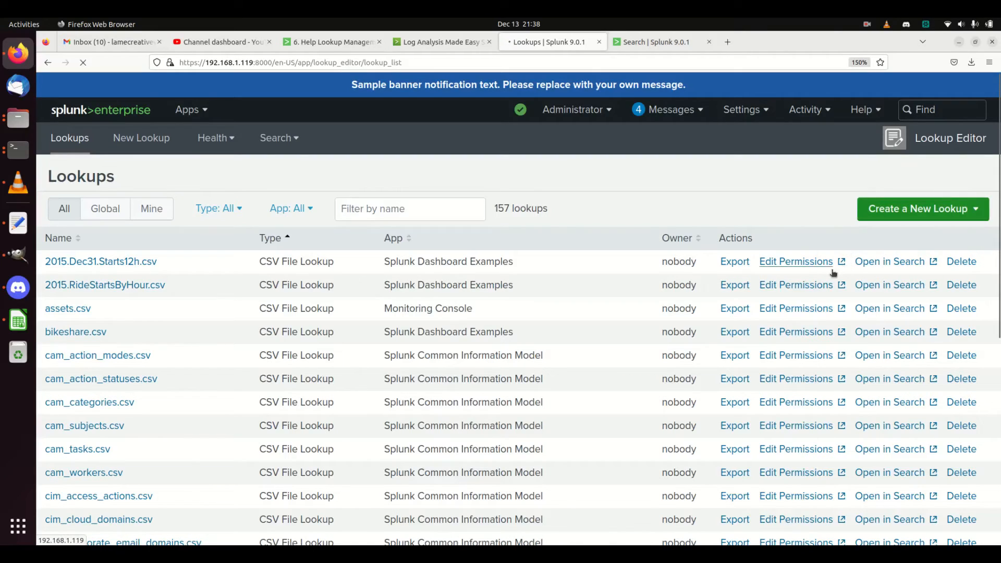
left_click(921, 208)
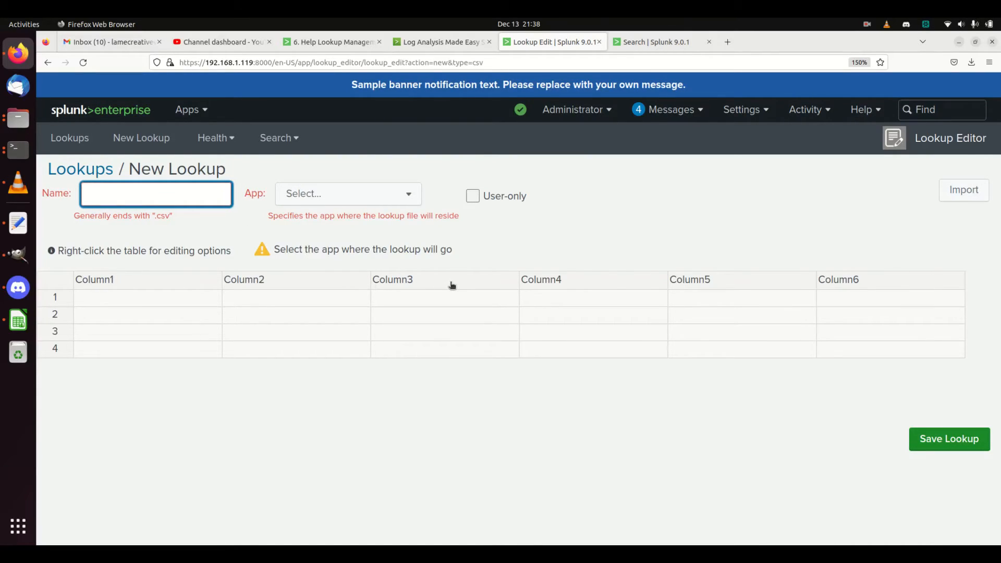
Name the new lookup lameCSVDemo2.csv and assign it to the L.A.M.E. EDU app.
type("My")
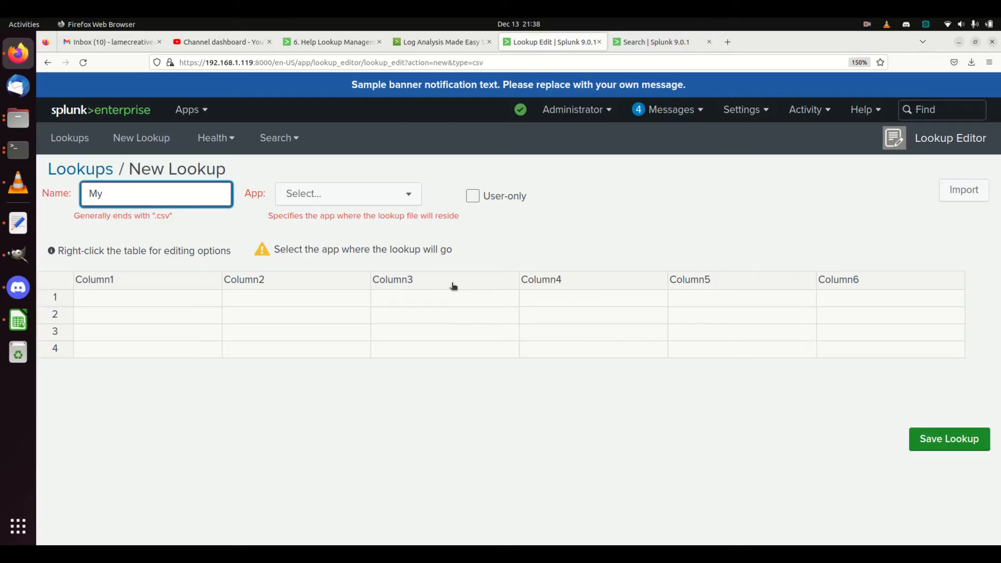
type("lame")
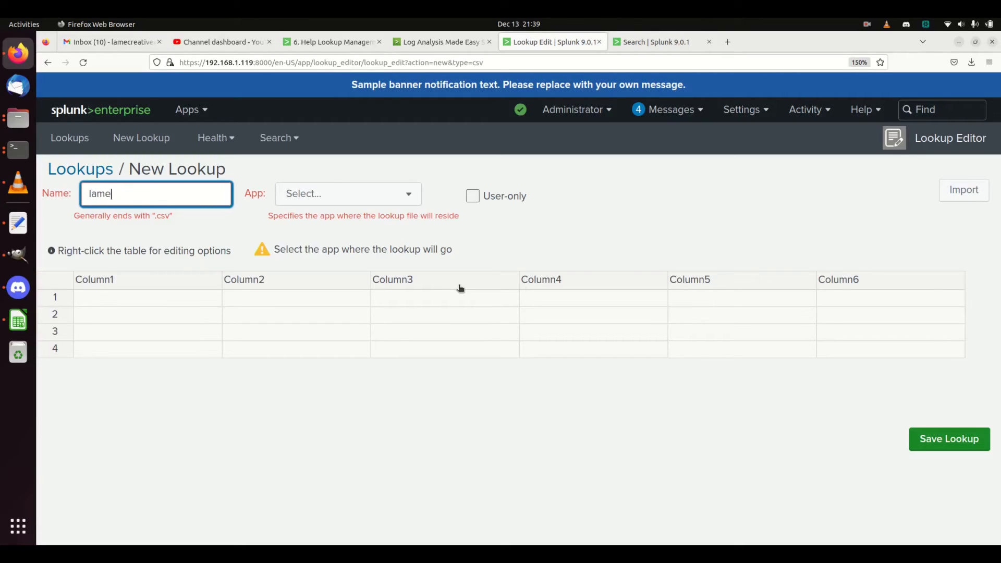
type("CSVD")
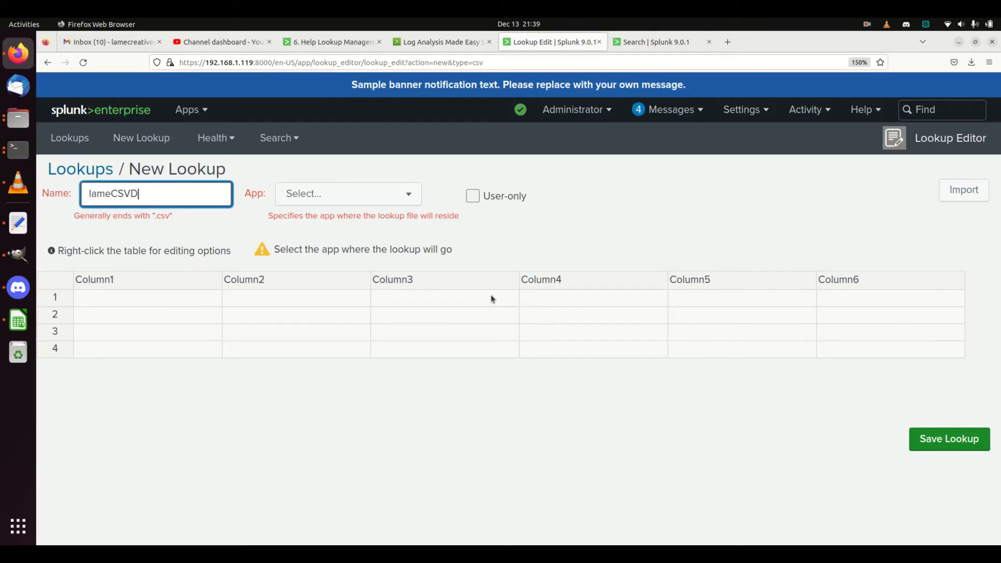
type("emo2.csv")
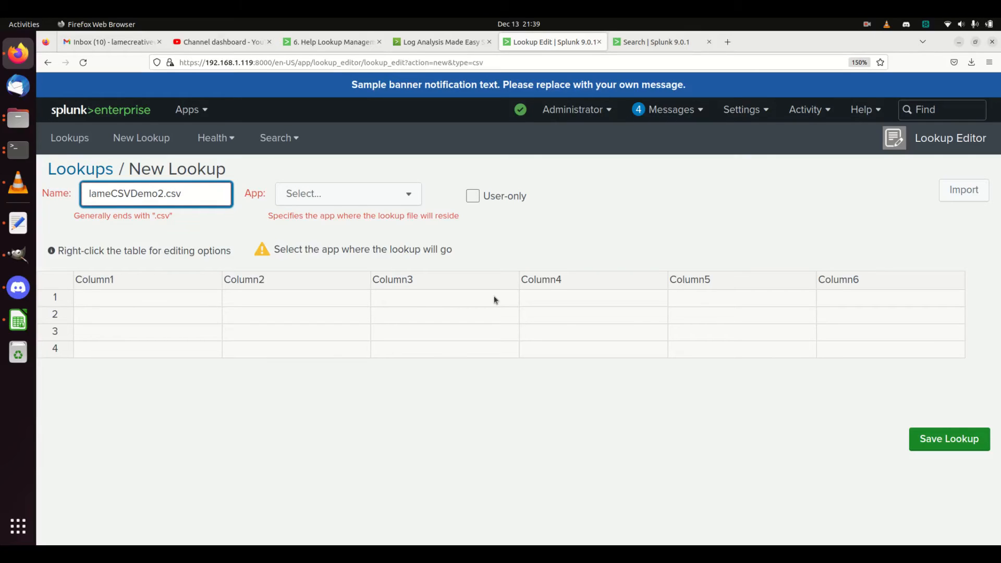
left_click(347, 193)
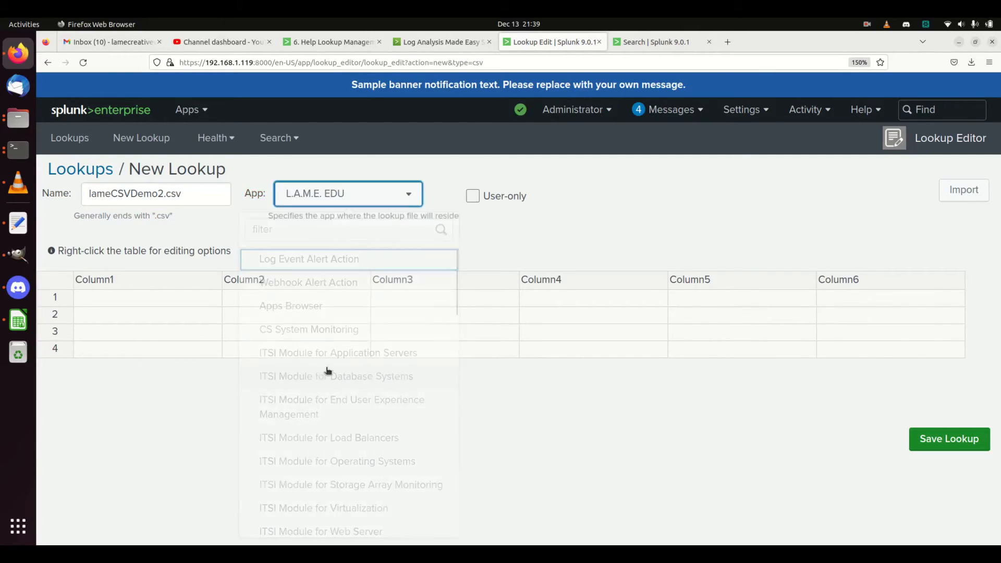
Import lameCSVDemo.csv as the contents of the new lookup.
left_click(963, 190)
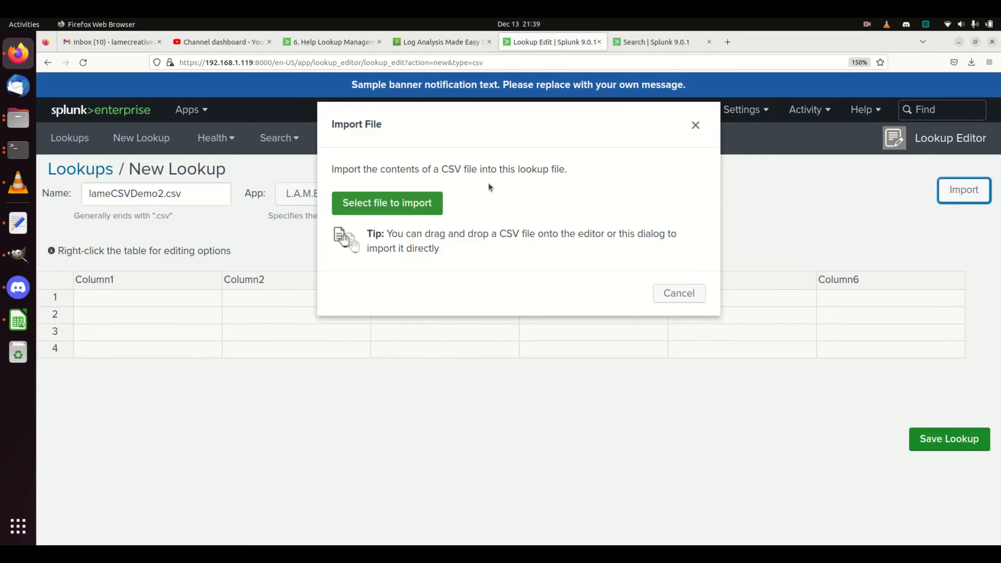
left_click(387, 203)
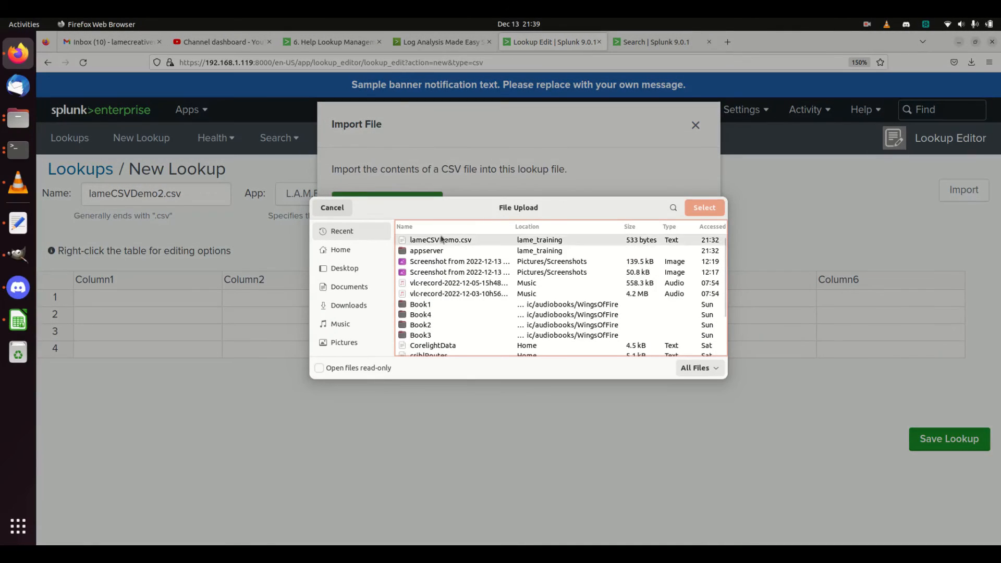
left_click(703, 207)
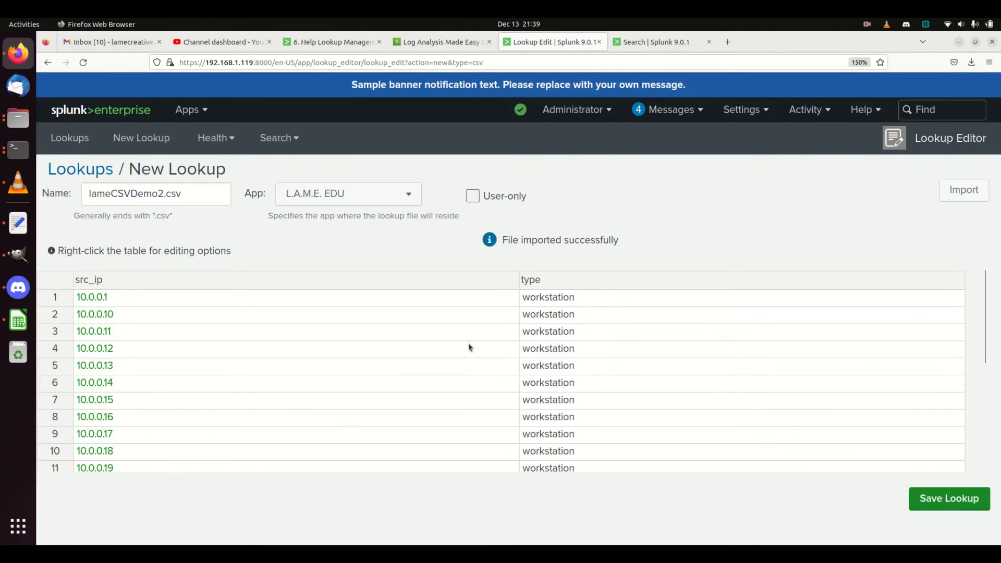
Save the new lameCSVDemo2.csv lookup with its imported rows.
left_click(948, 497)
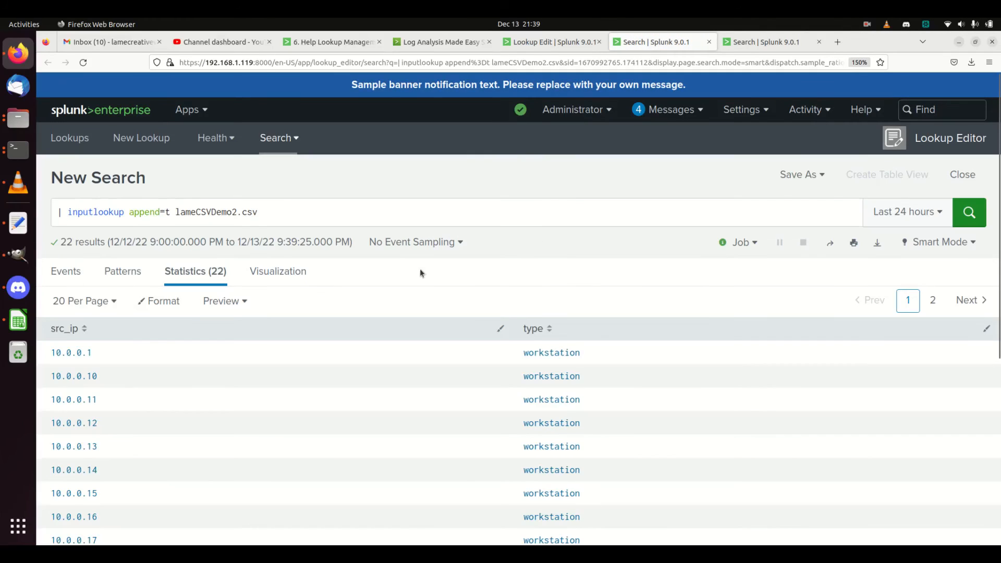
mouse_move(492, 283)
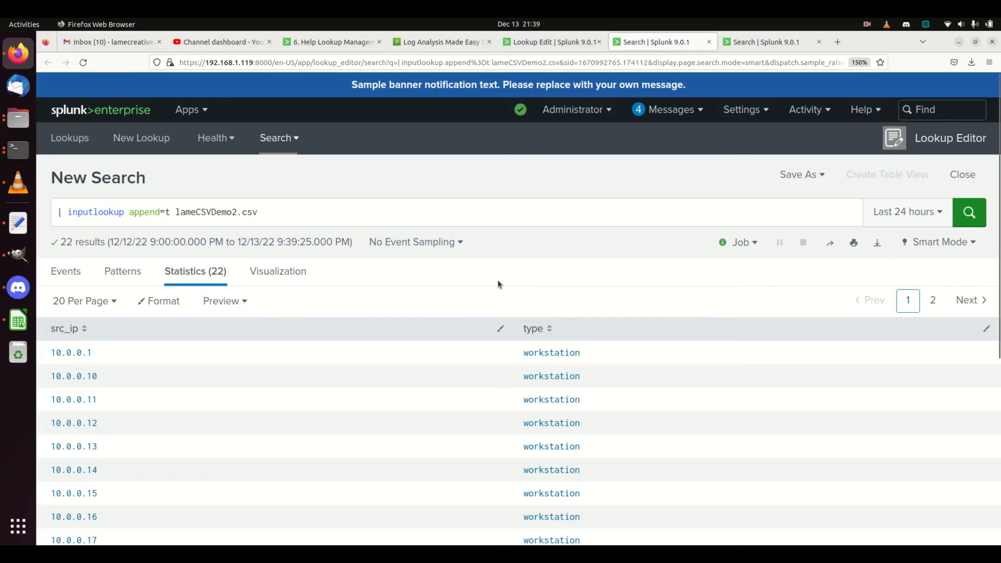
mouse_move(448, 215)
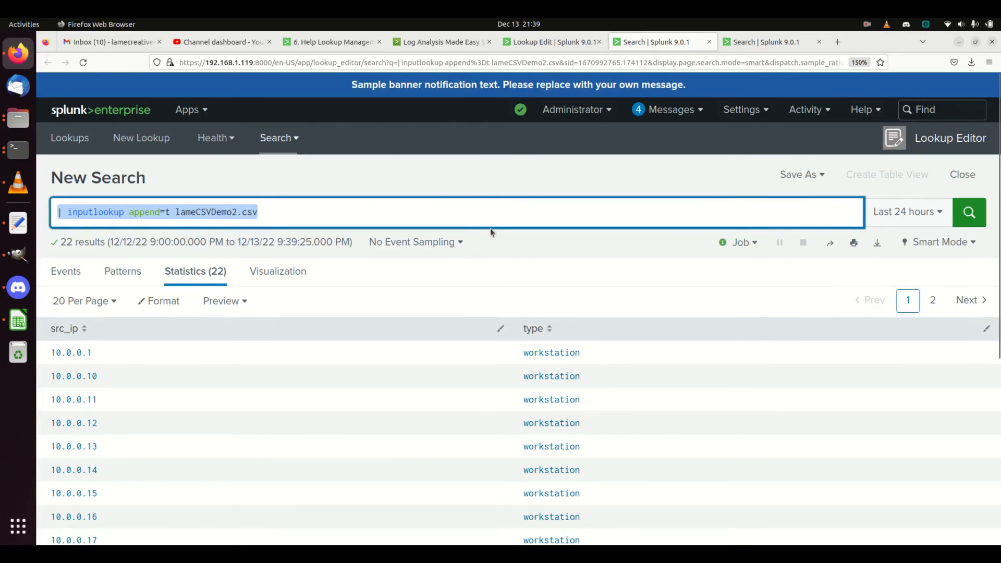
mouse_move(495, 233)
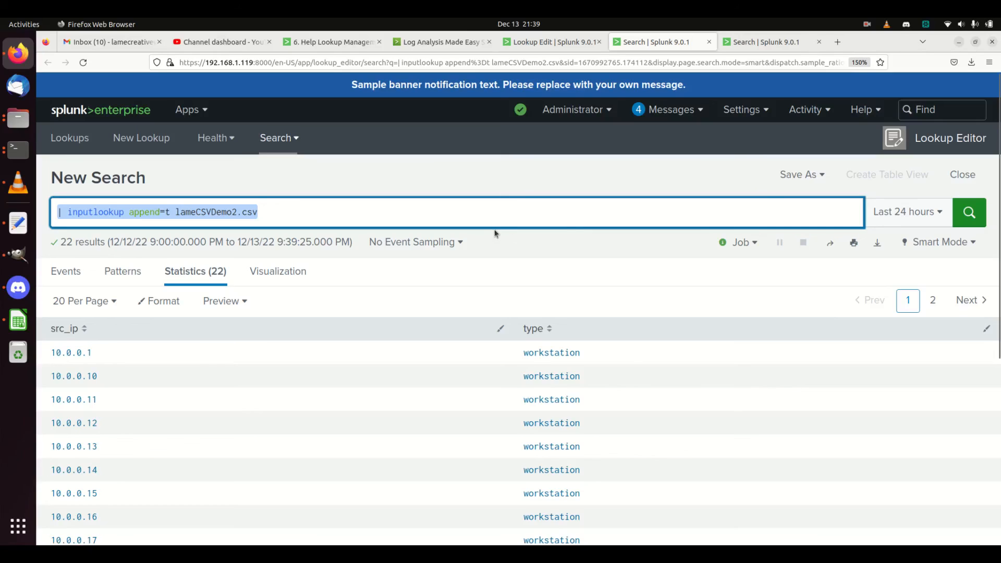